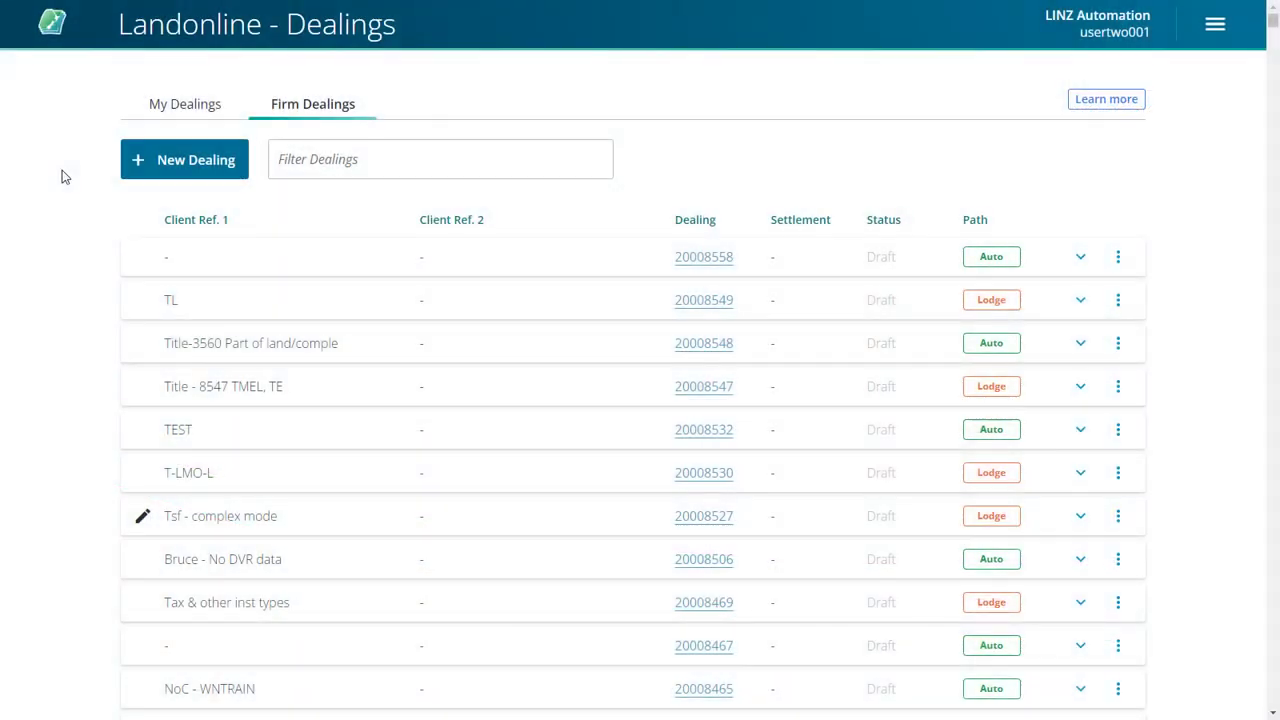
mouse_move(204, 160)
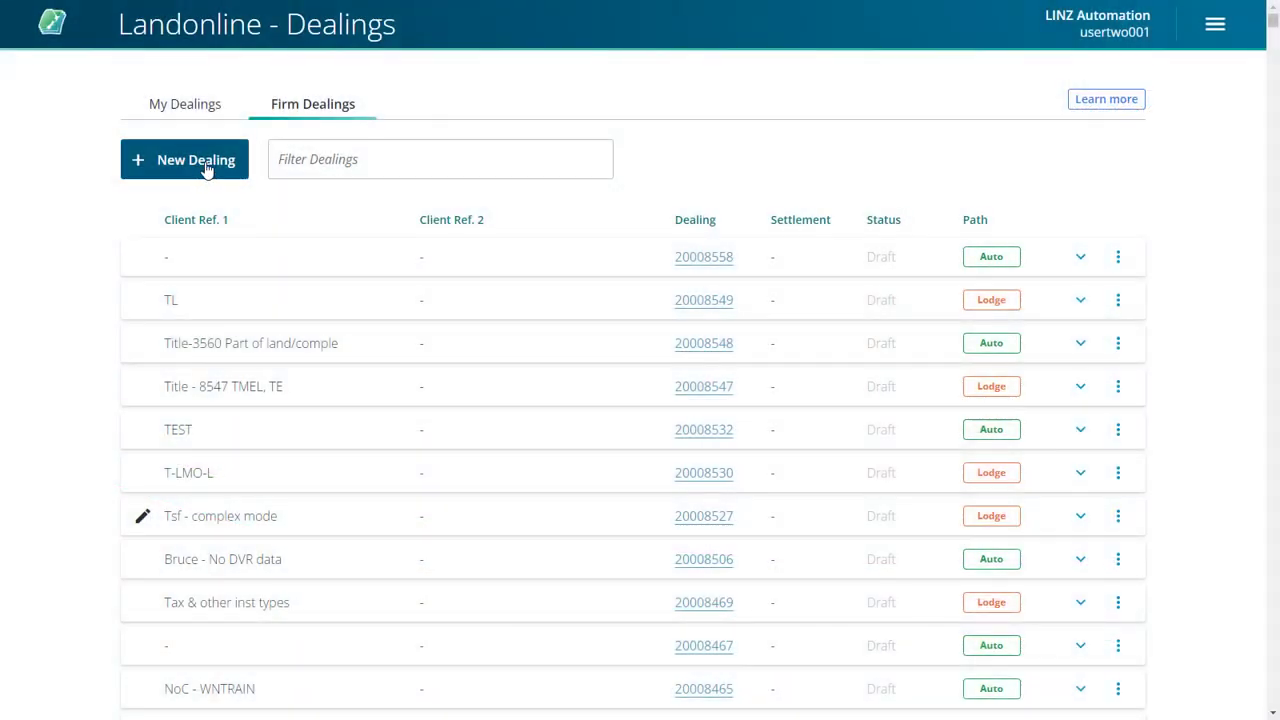
- Start a blank dealing via New Dealing, showing the empty reference info panel
click(184, 160)
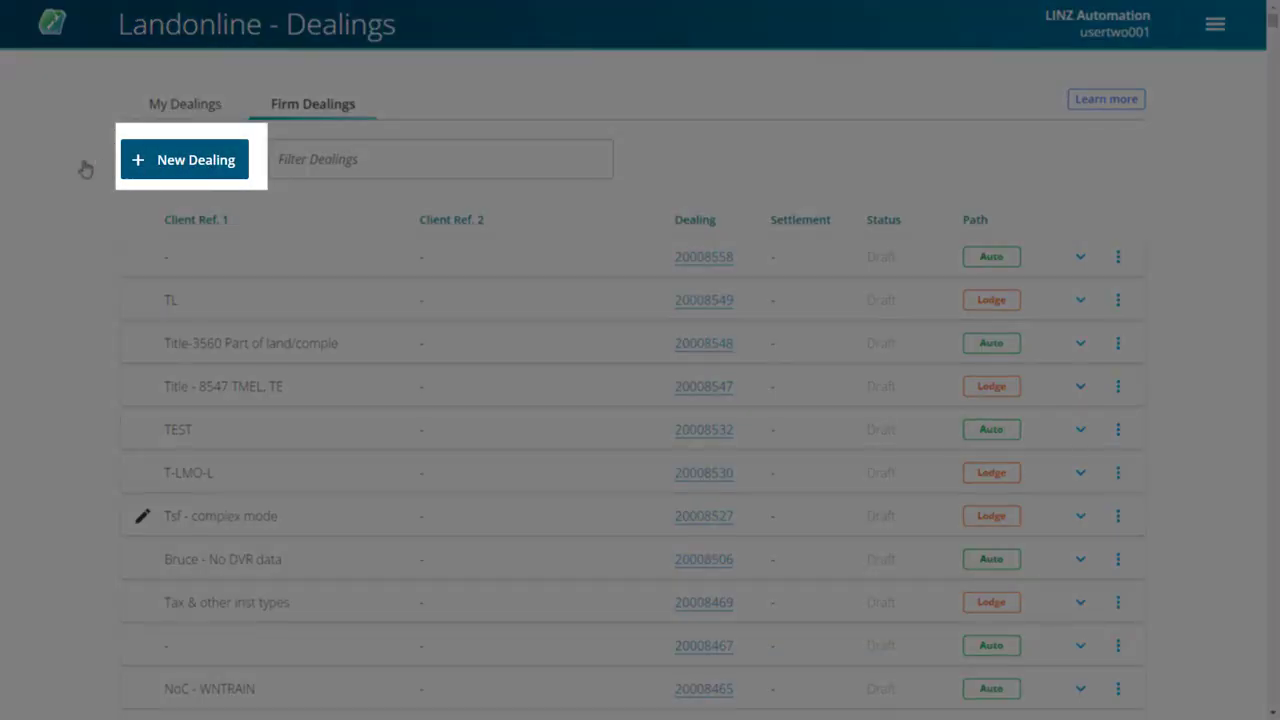
click(184, 160)
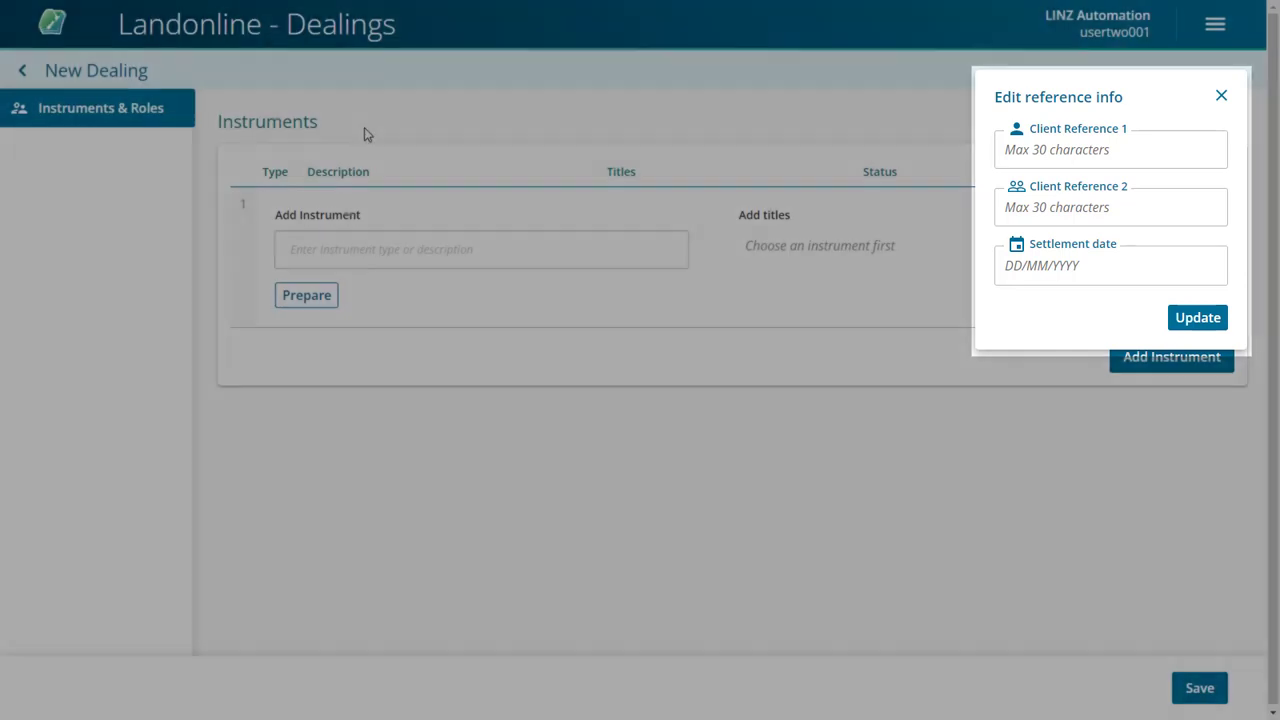
mouse_move(1220, 96)
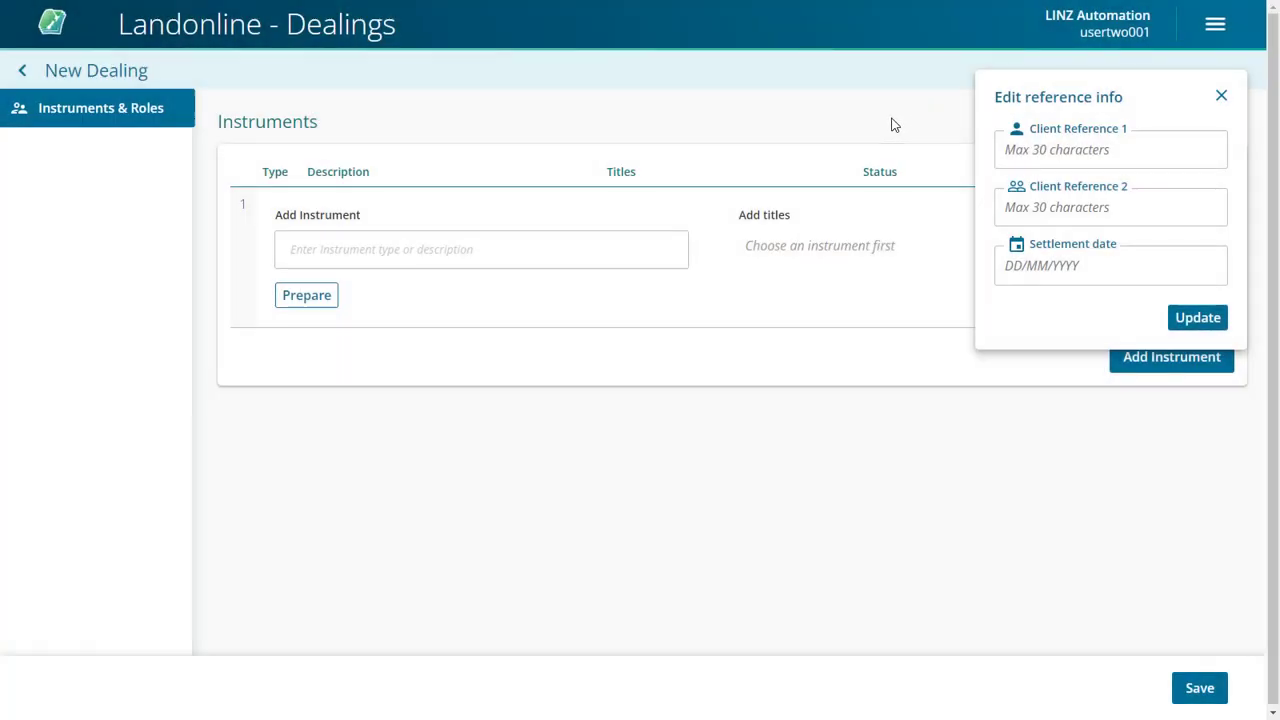
- Enter Client Reference 1 NR-123456 and settlement date 21 October 2022, then apply with Update
click(1110, 148)
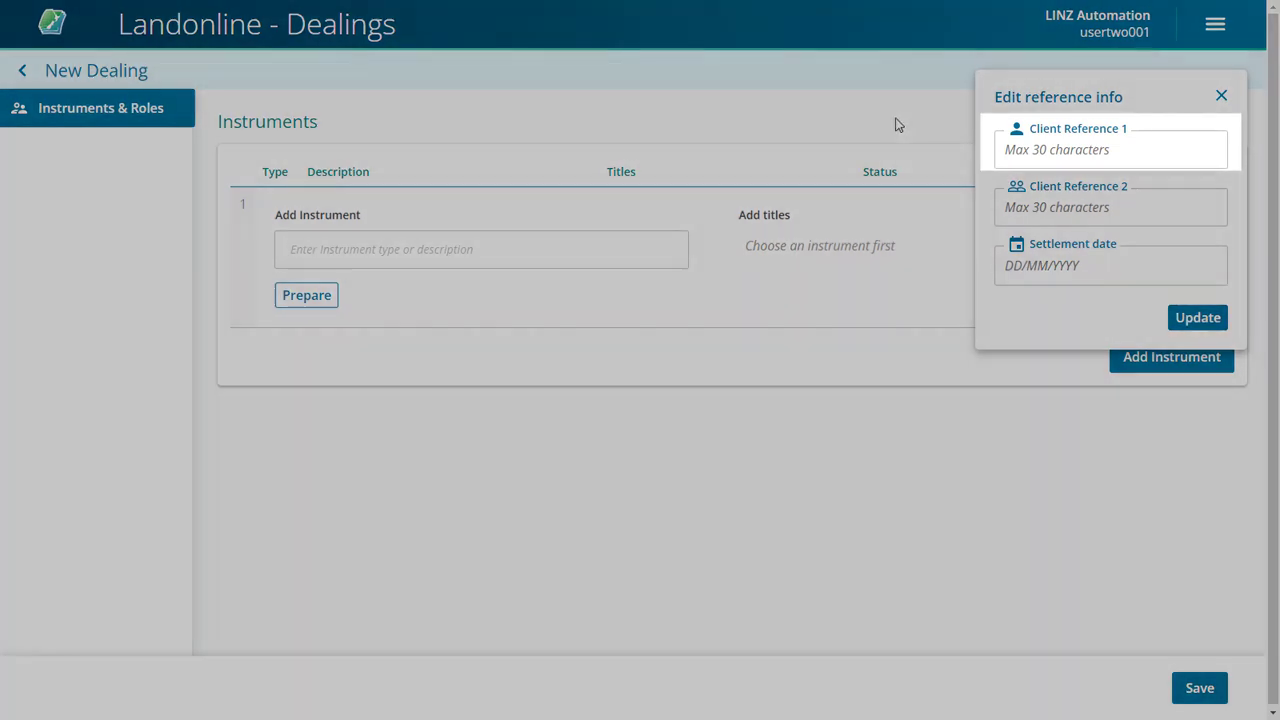
click(1100, 148)
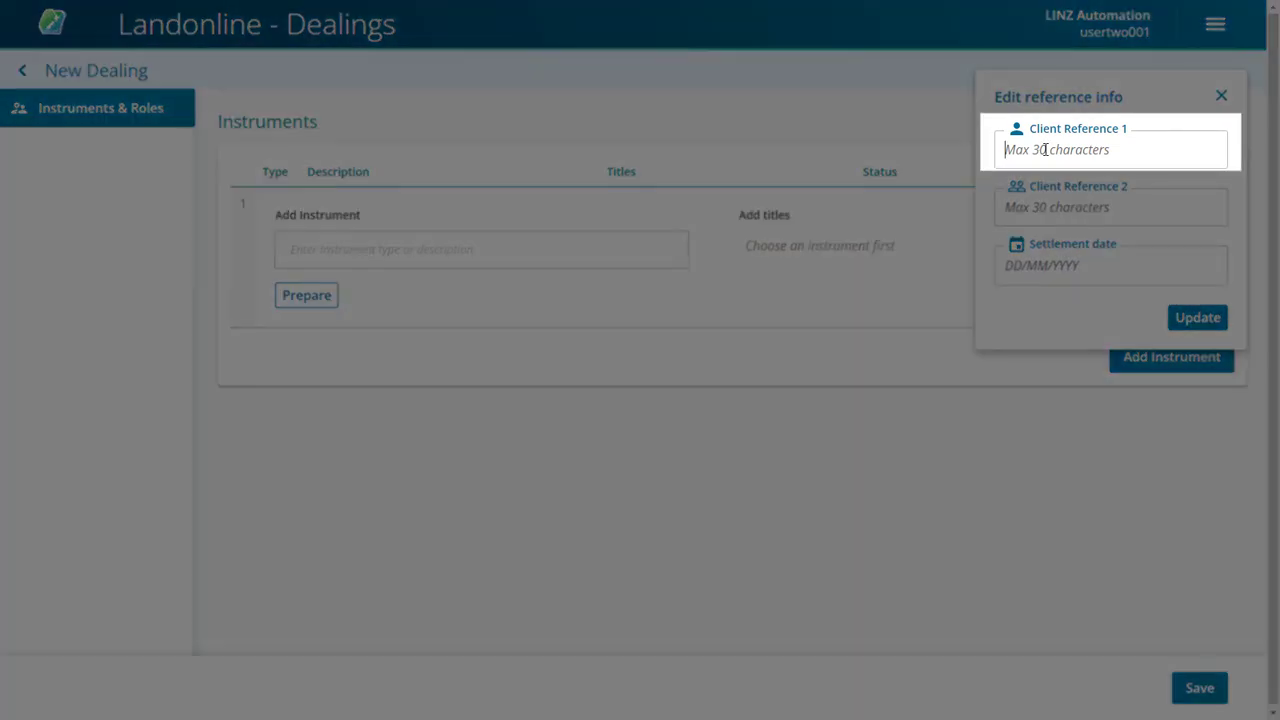
text(NR-123456)
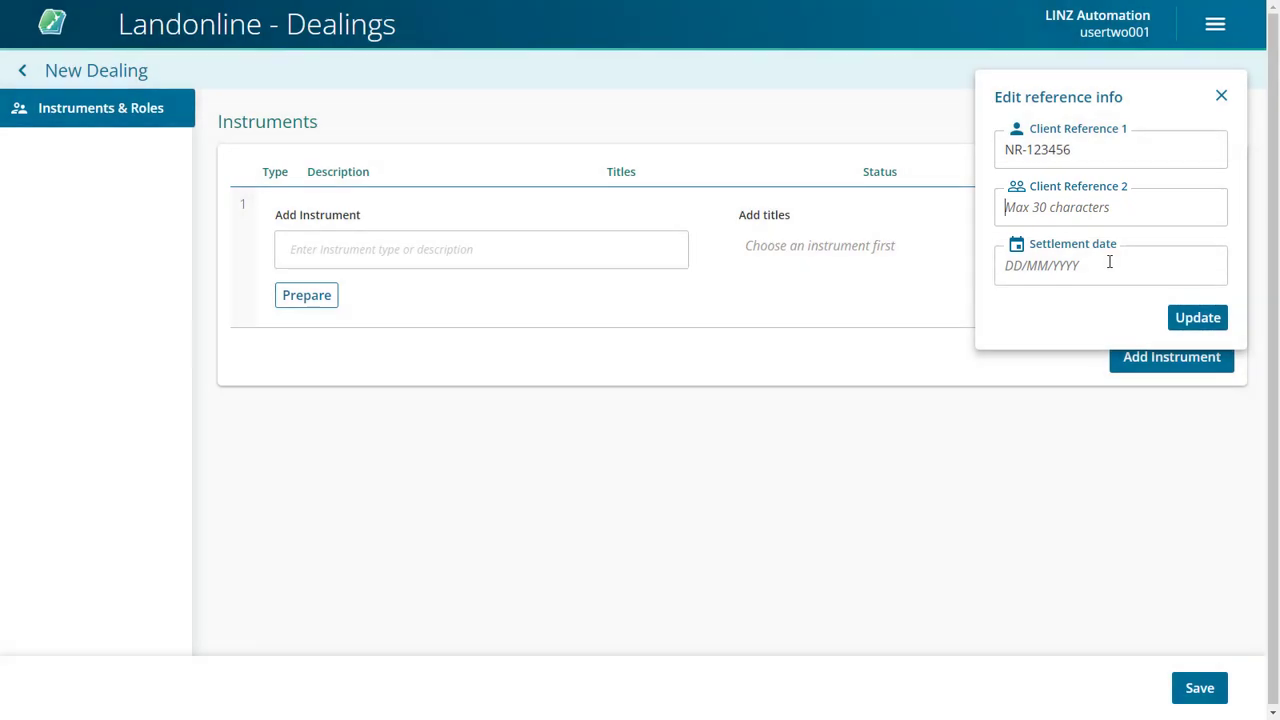
click(1110, 264)
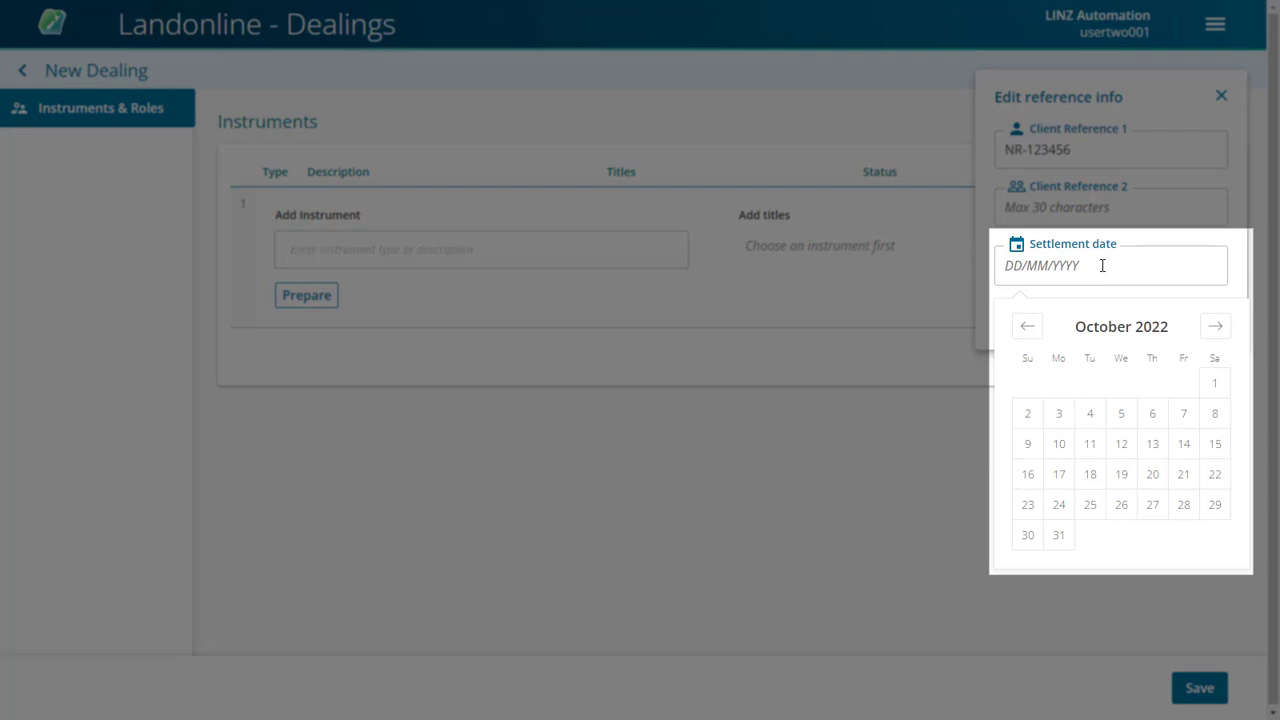
mouse_move(1184, 474)
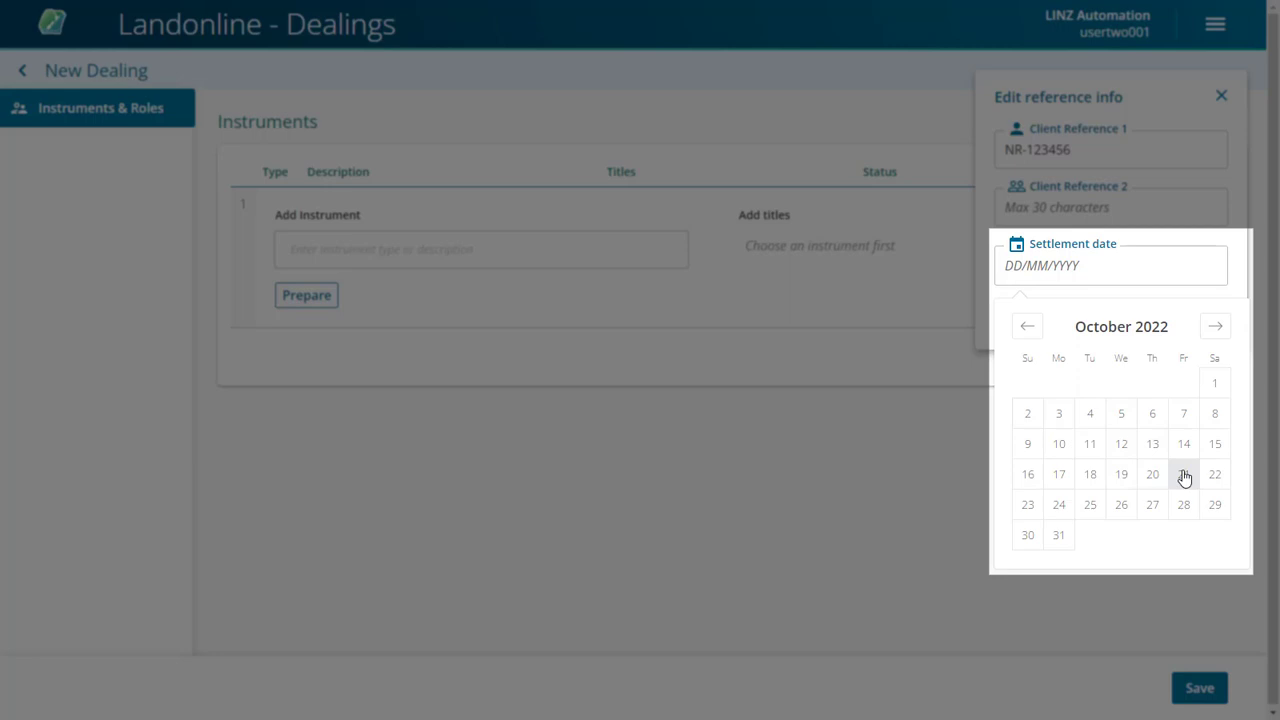
click(1184, 474)
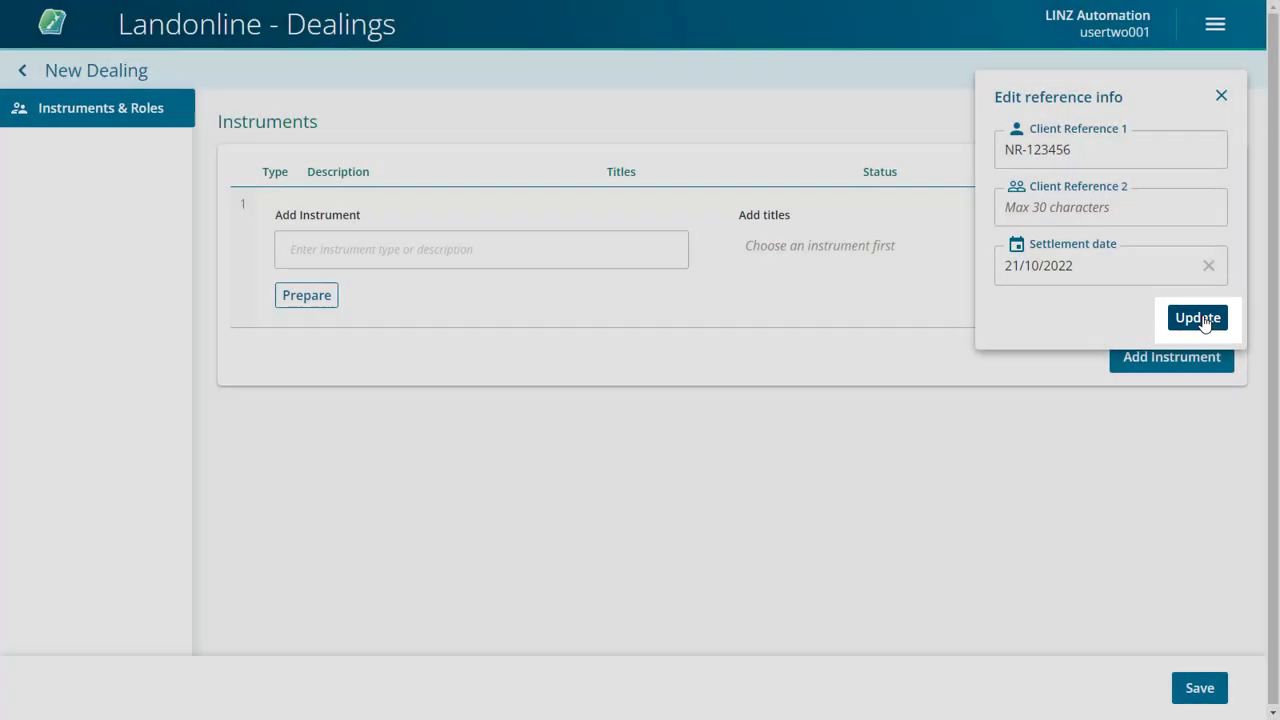
click(1196, 316)
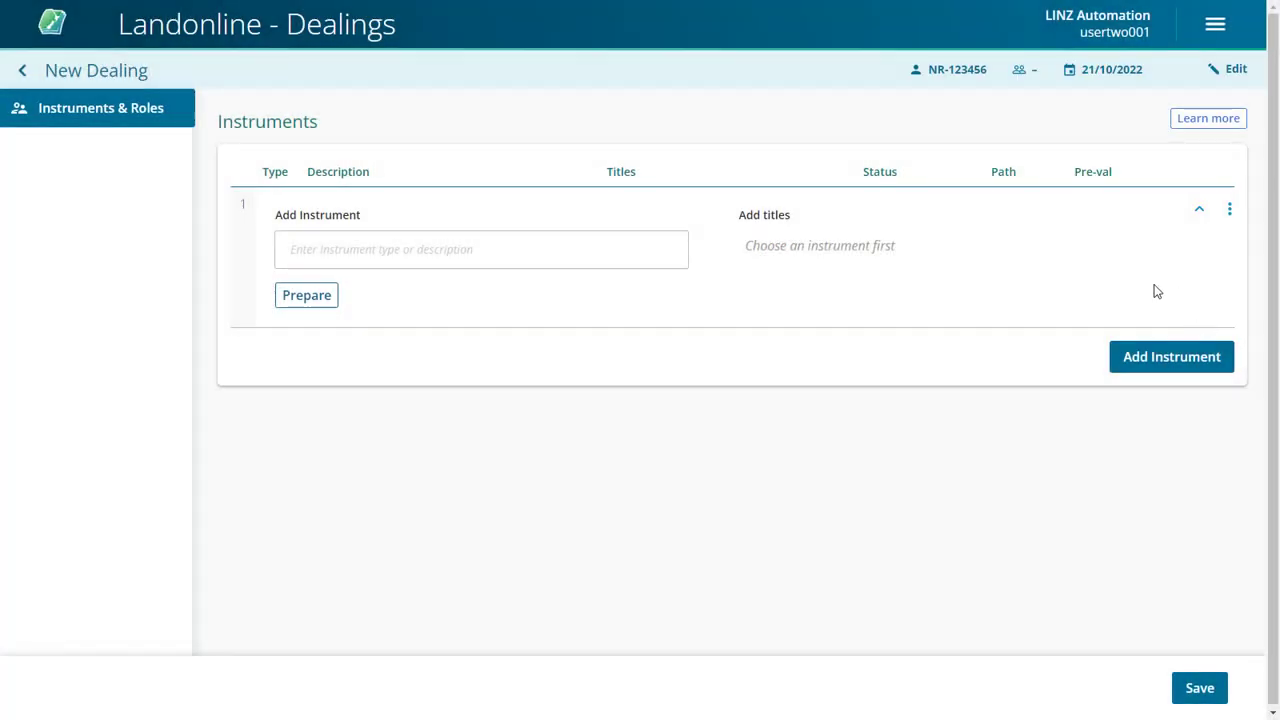
click(1228, 68)
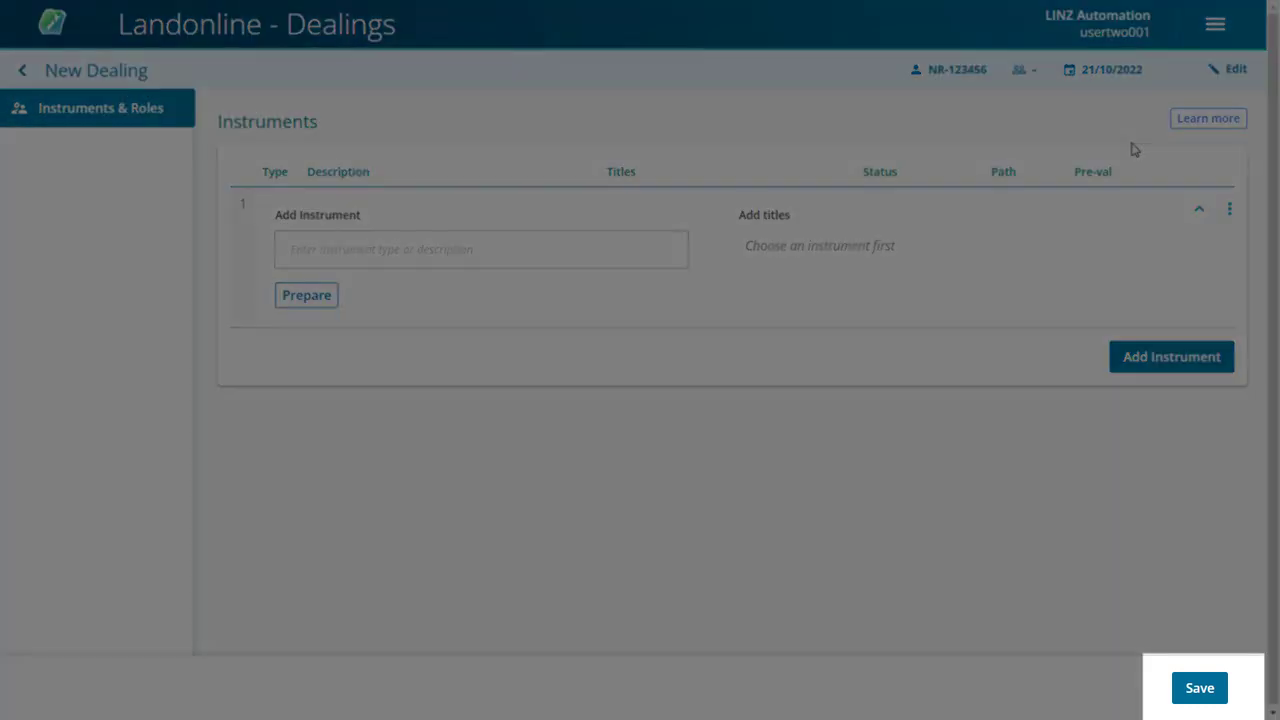
mouse_move(1138, 624)
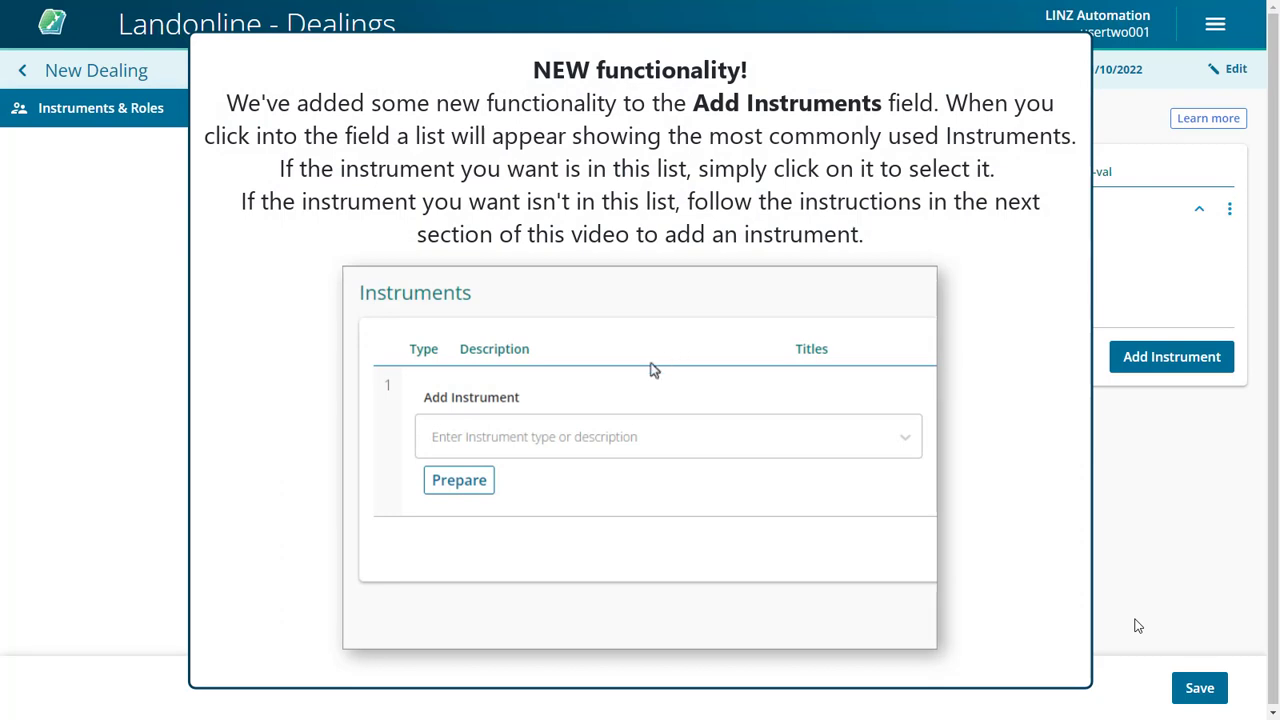
click(668, 436)
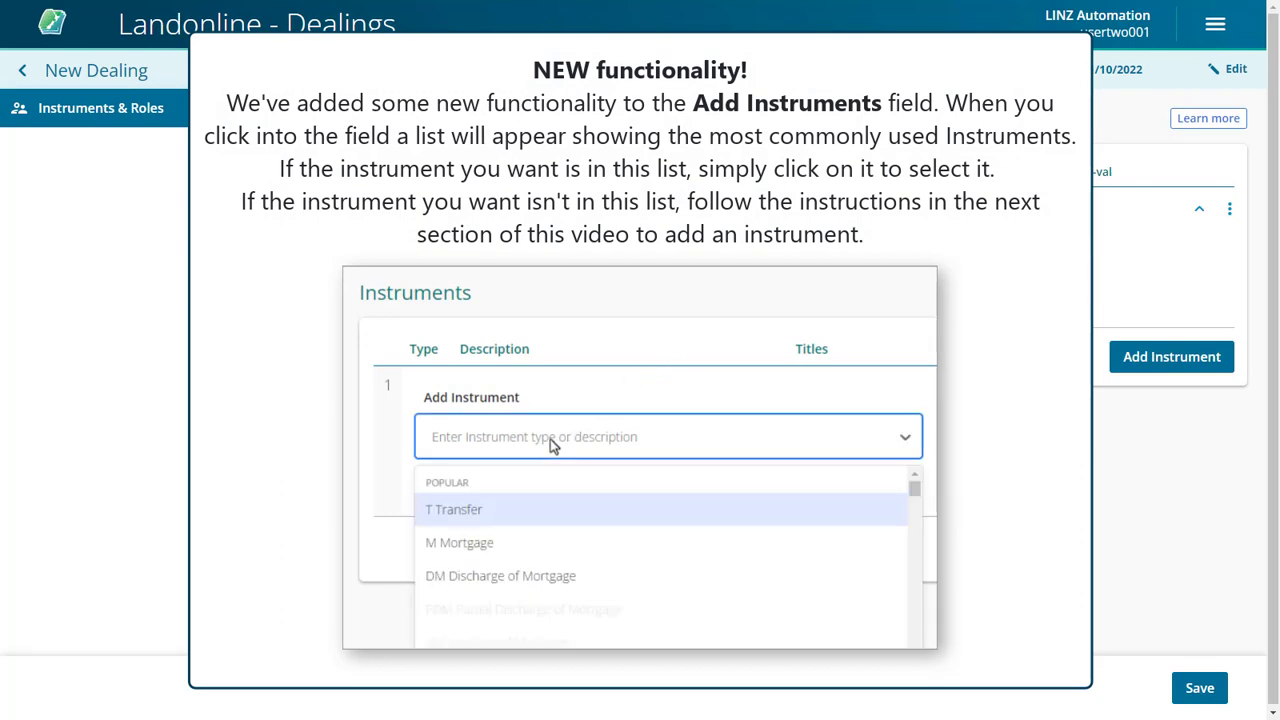
mouse_move(572, 576)
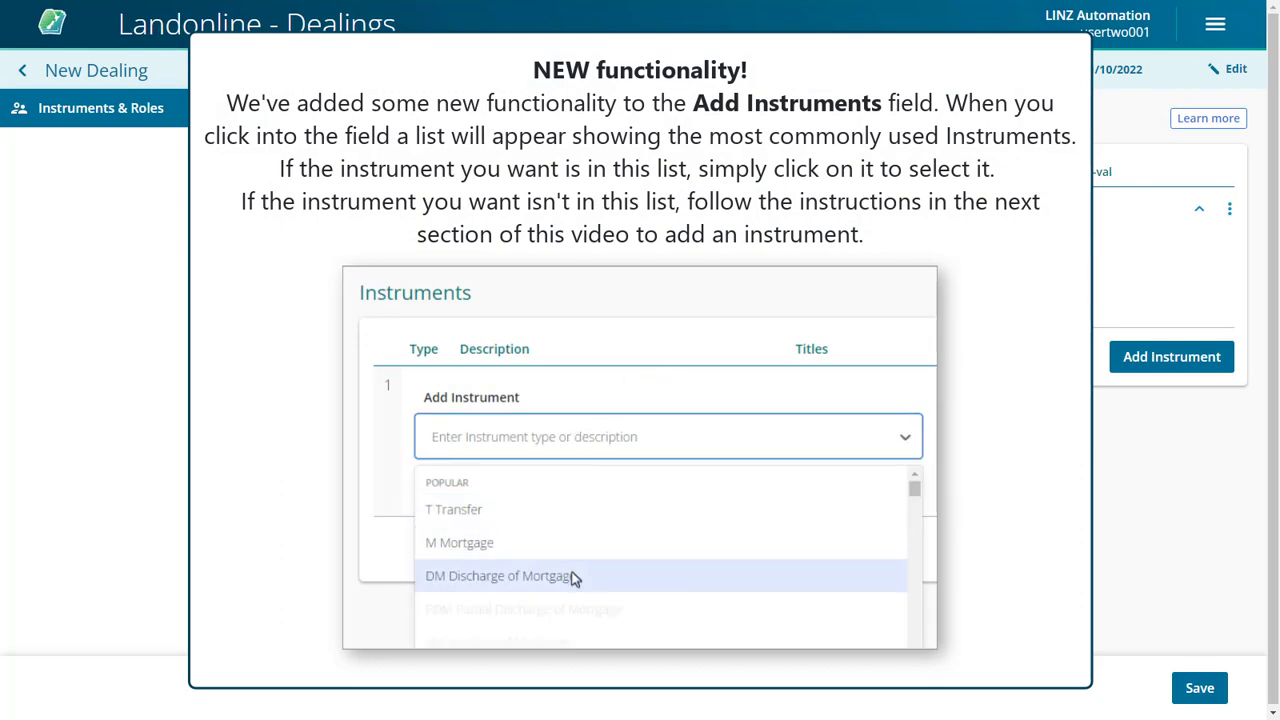
mouse_move(588, 510)
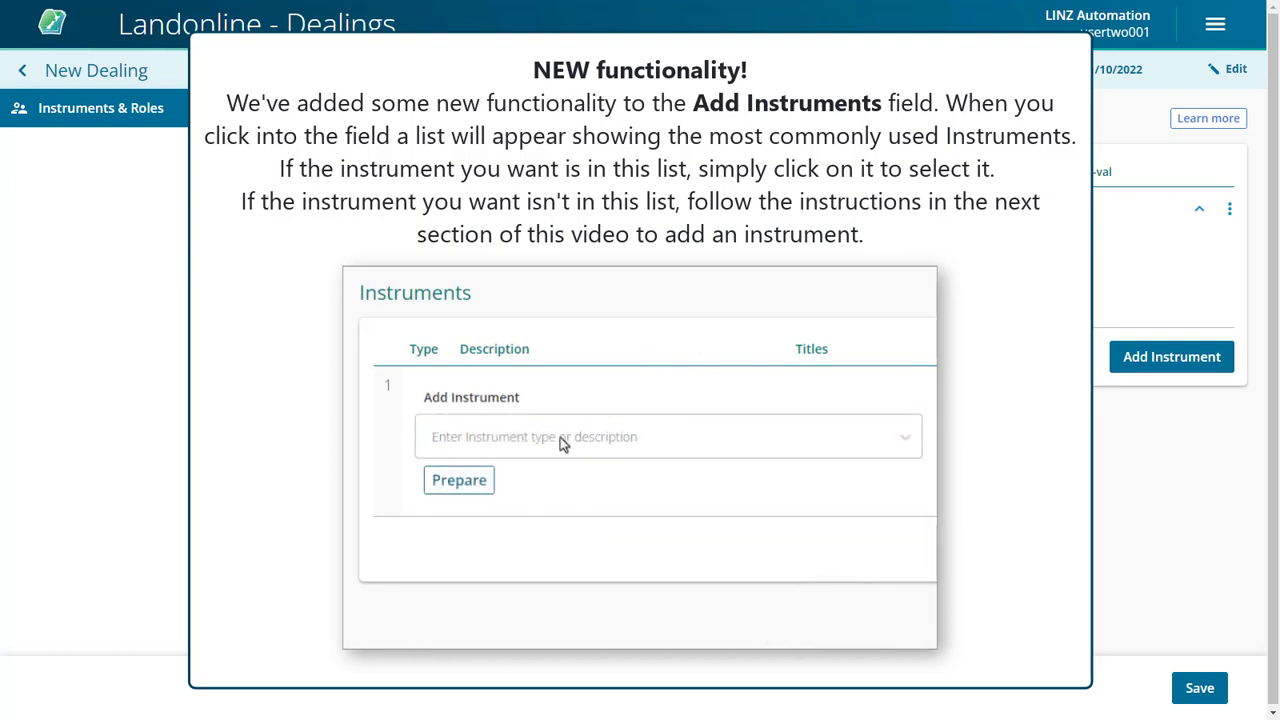
click(660, 436)
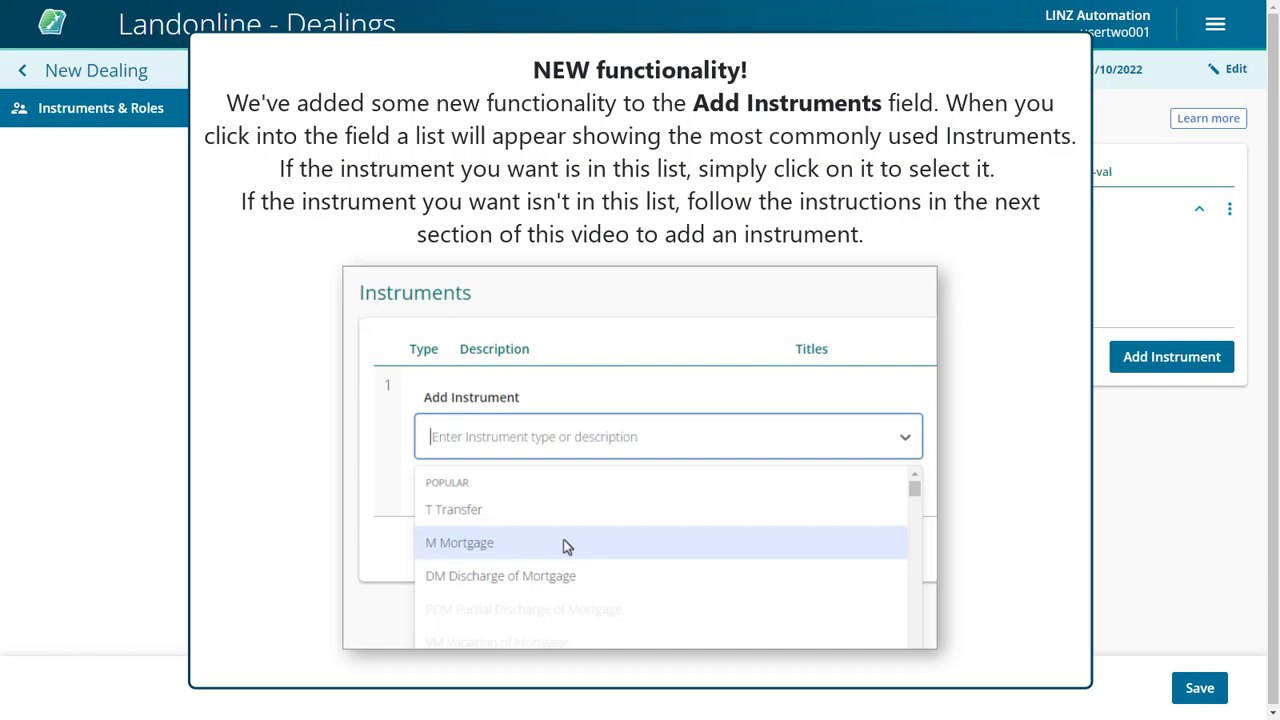
mouse_move(576, 558)
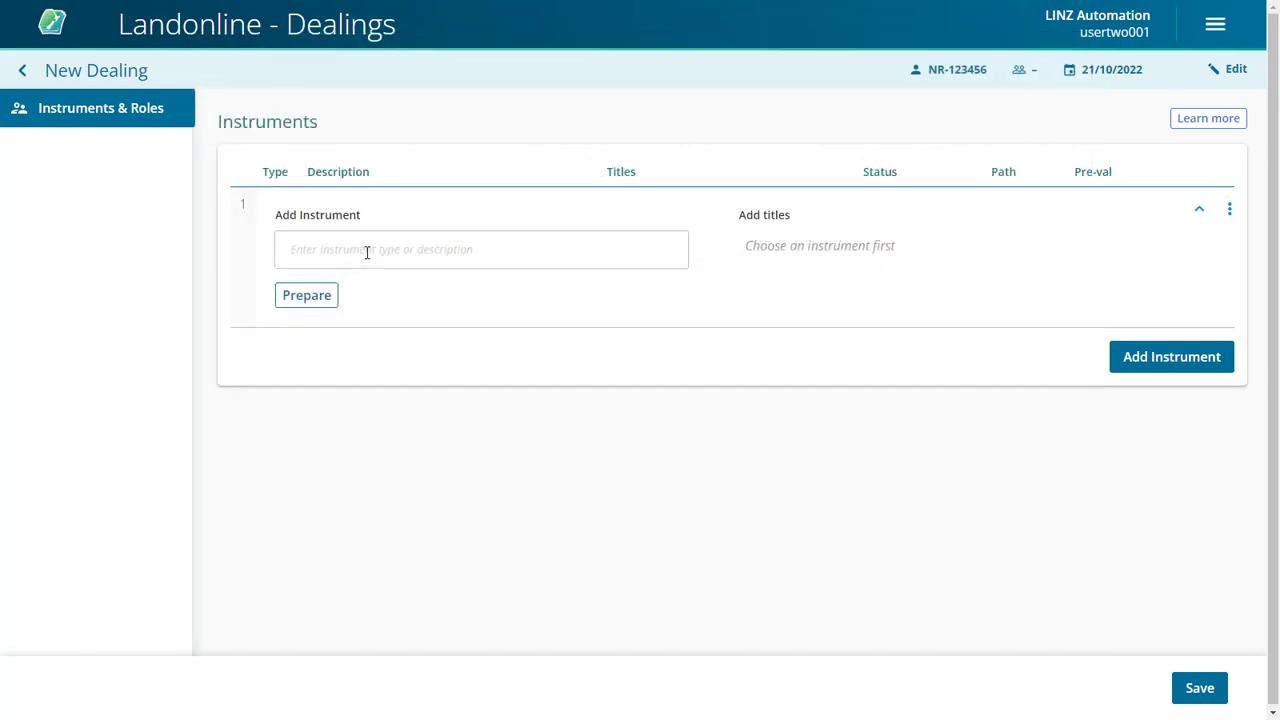
- Make instrument 1 a DM Discharge of Mortgage, typing 'Discharge of' to find it
click(480, 248)
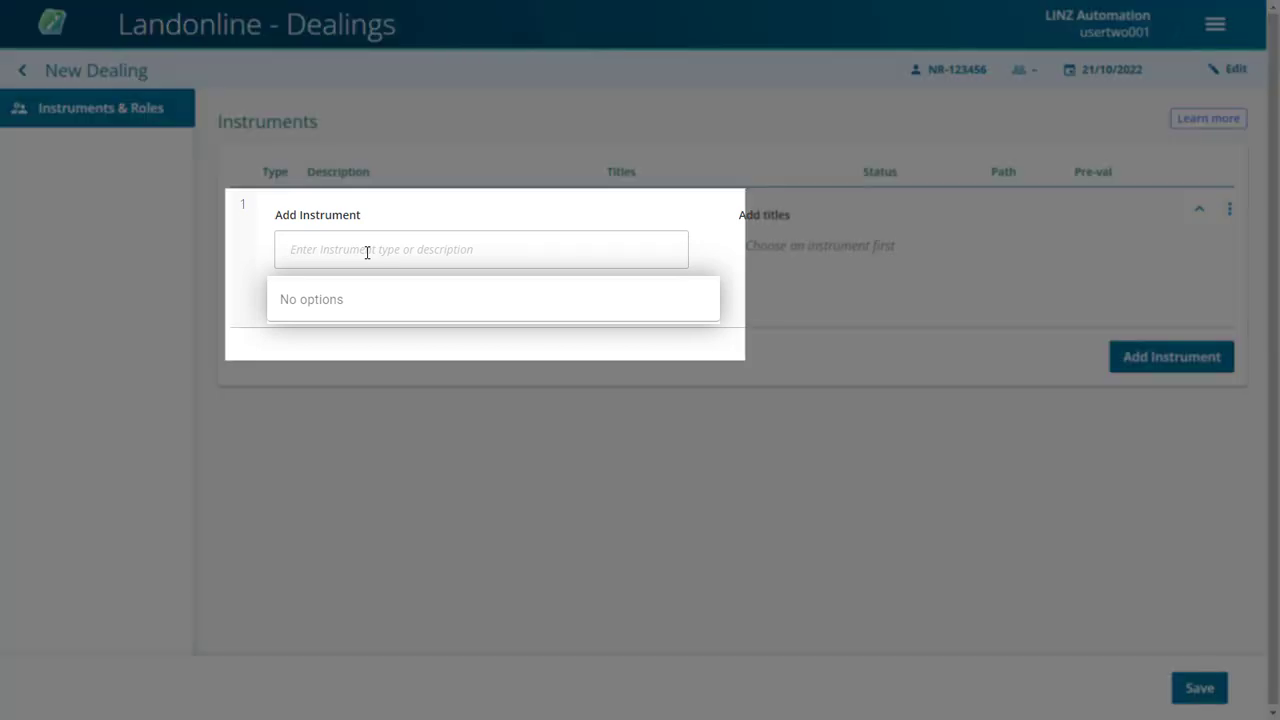
text(DM)
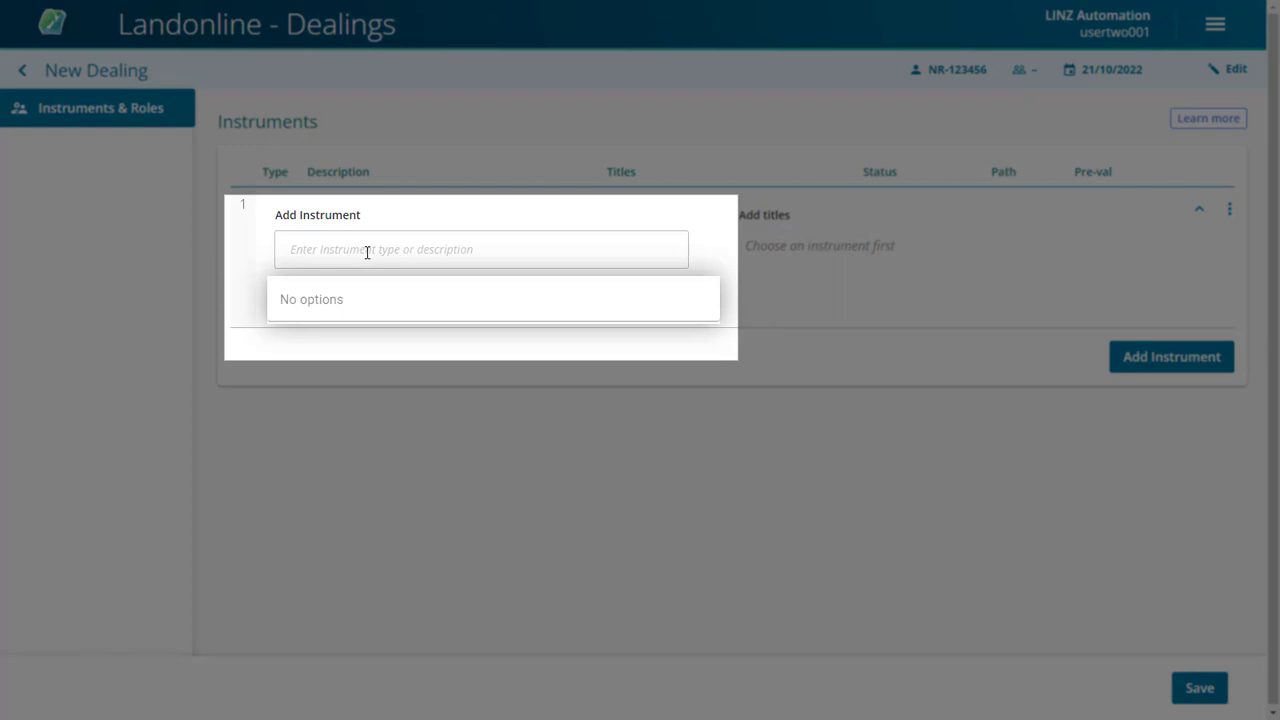
text(Dis)
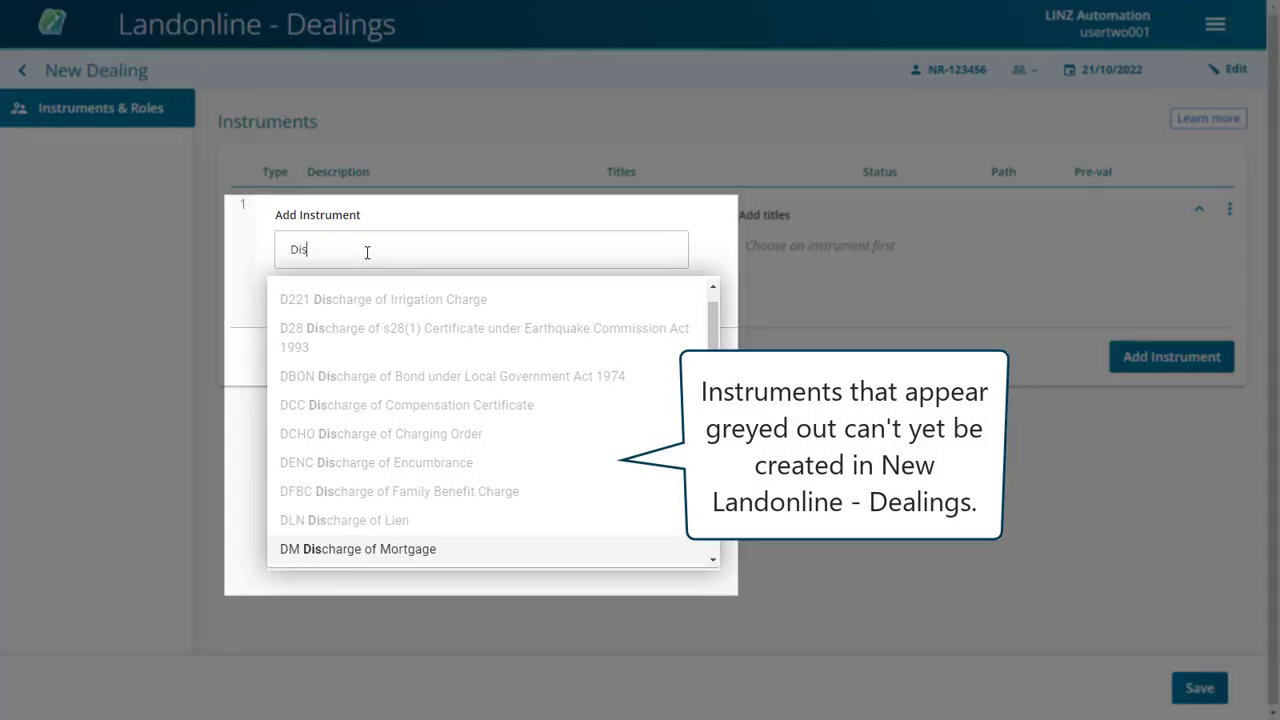
text(Discharge of)
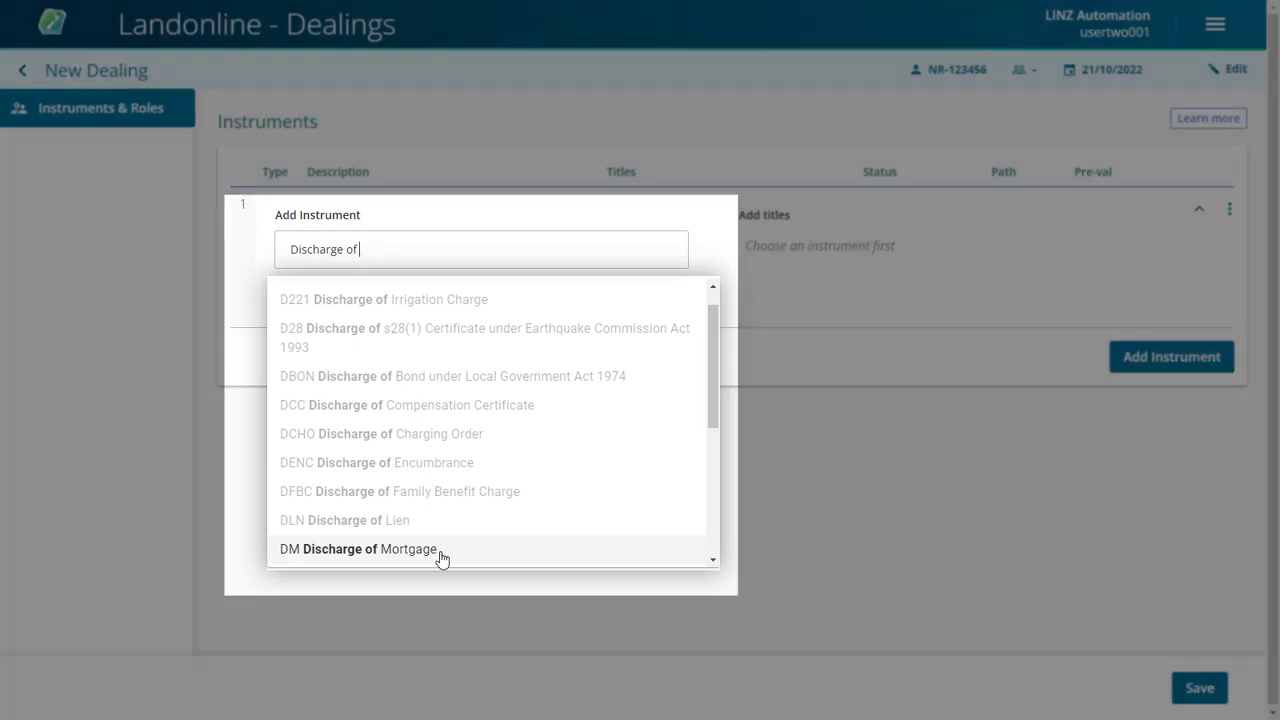
click(358, 548)
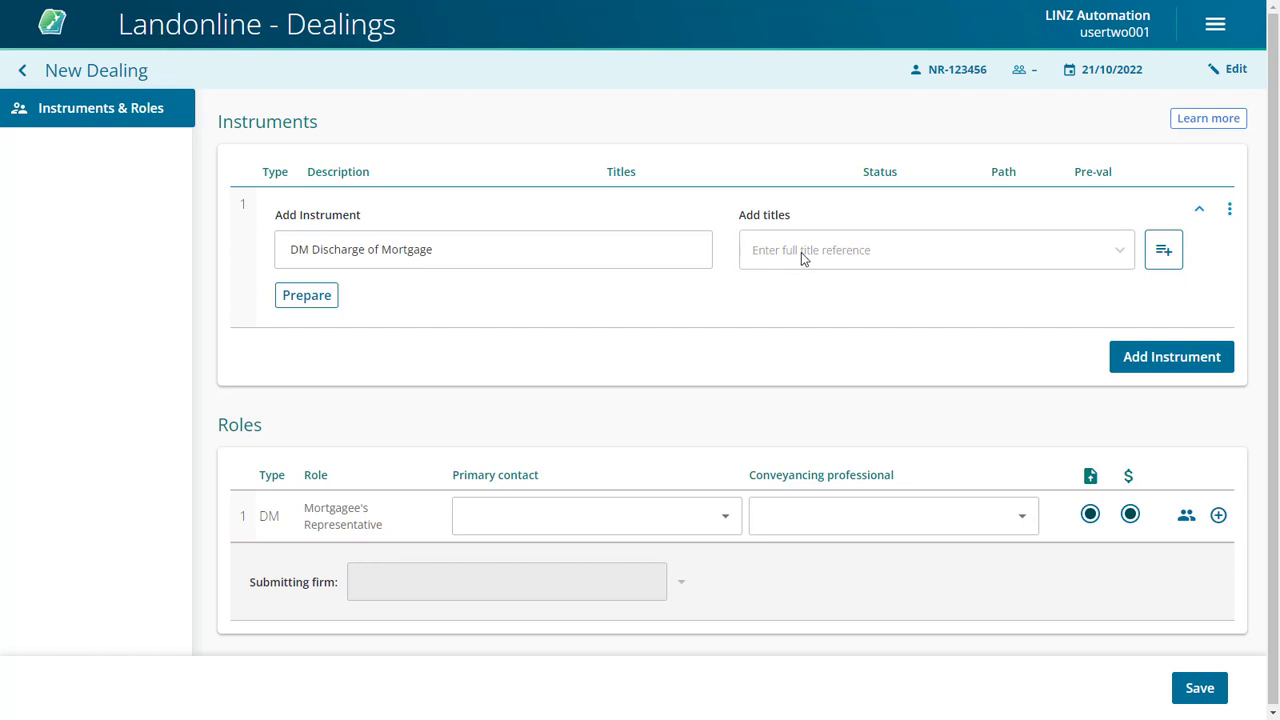
- Attach the live Wellington title (reference 1234) to the Discharge of Mortgage and add a second instrument row
text(12)
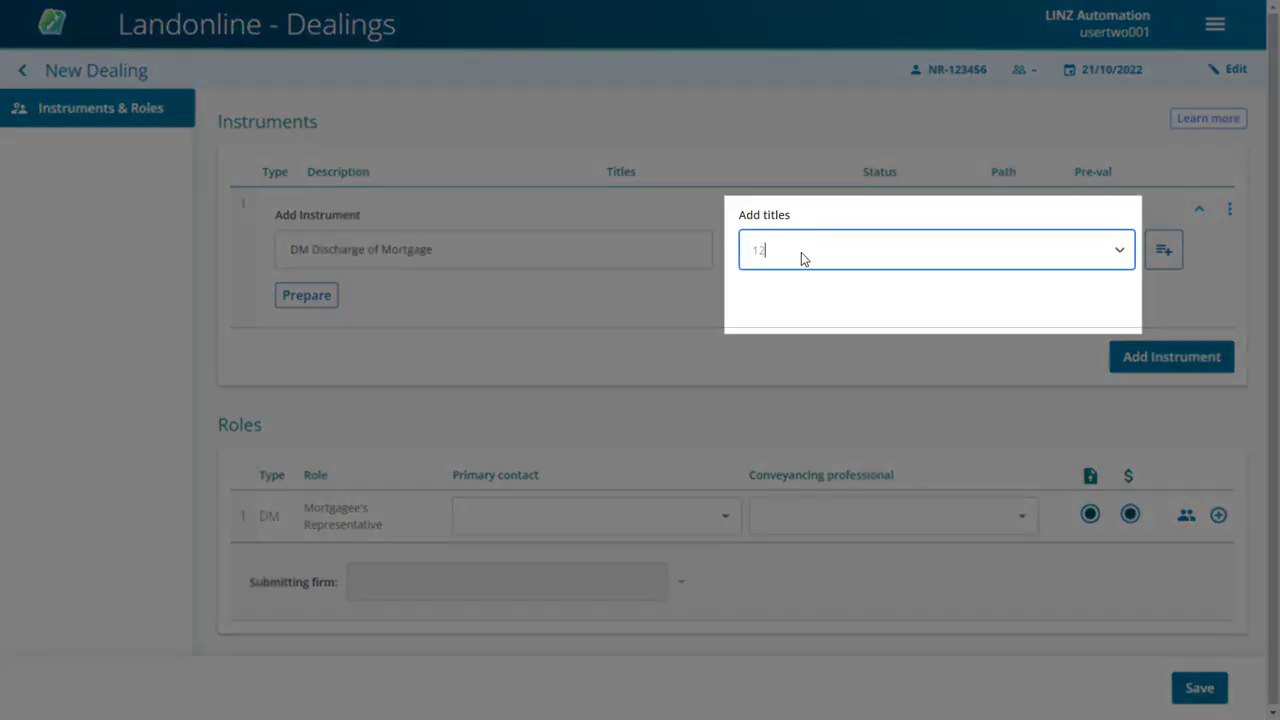
text(34)
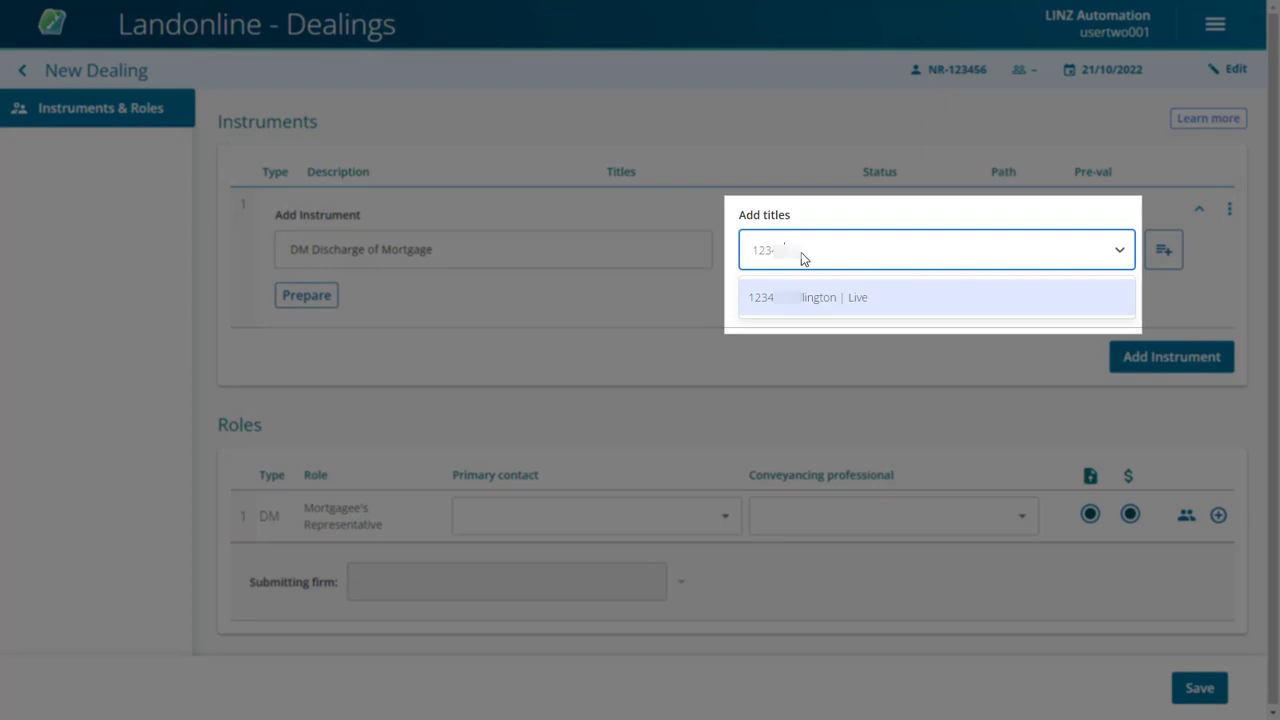
mouse_move(812, 304)
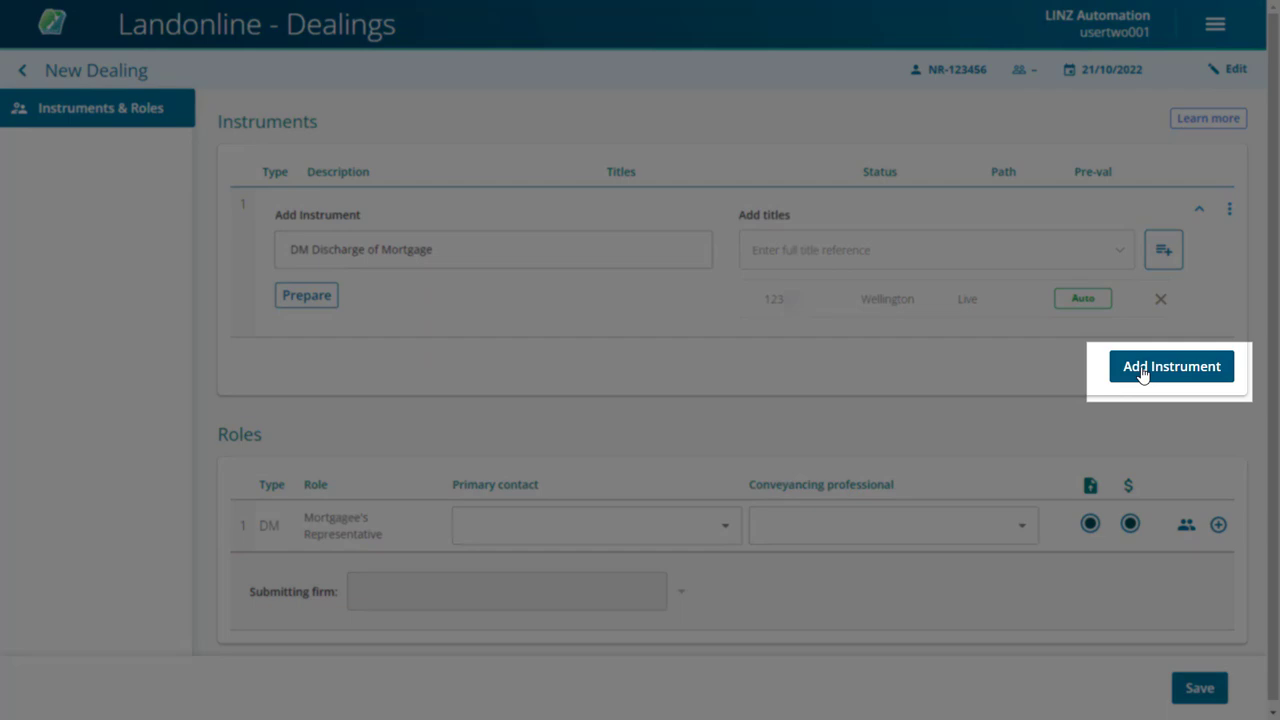
click(1172, 364)
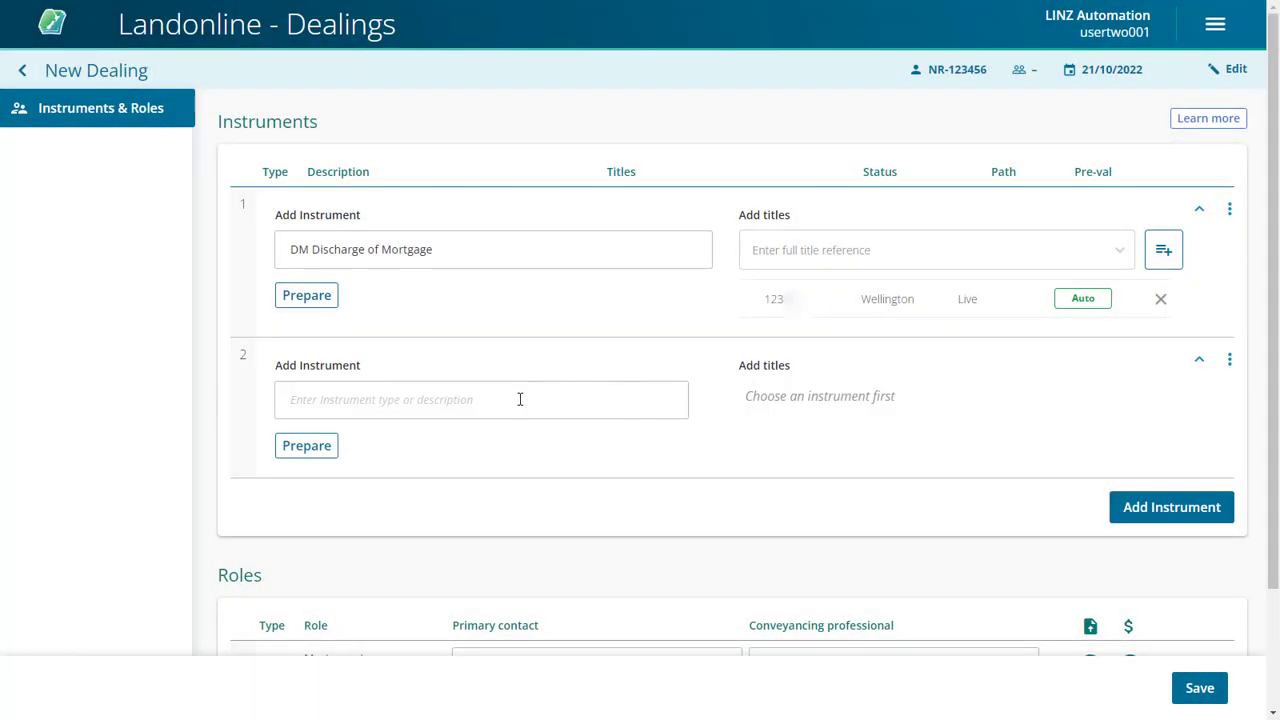
- Make instrument 2 a T Transfer and add the existing Wellington title to it
text(tra)
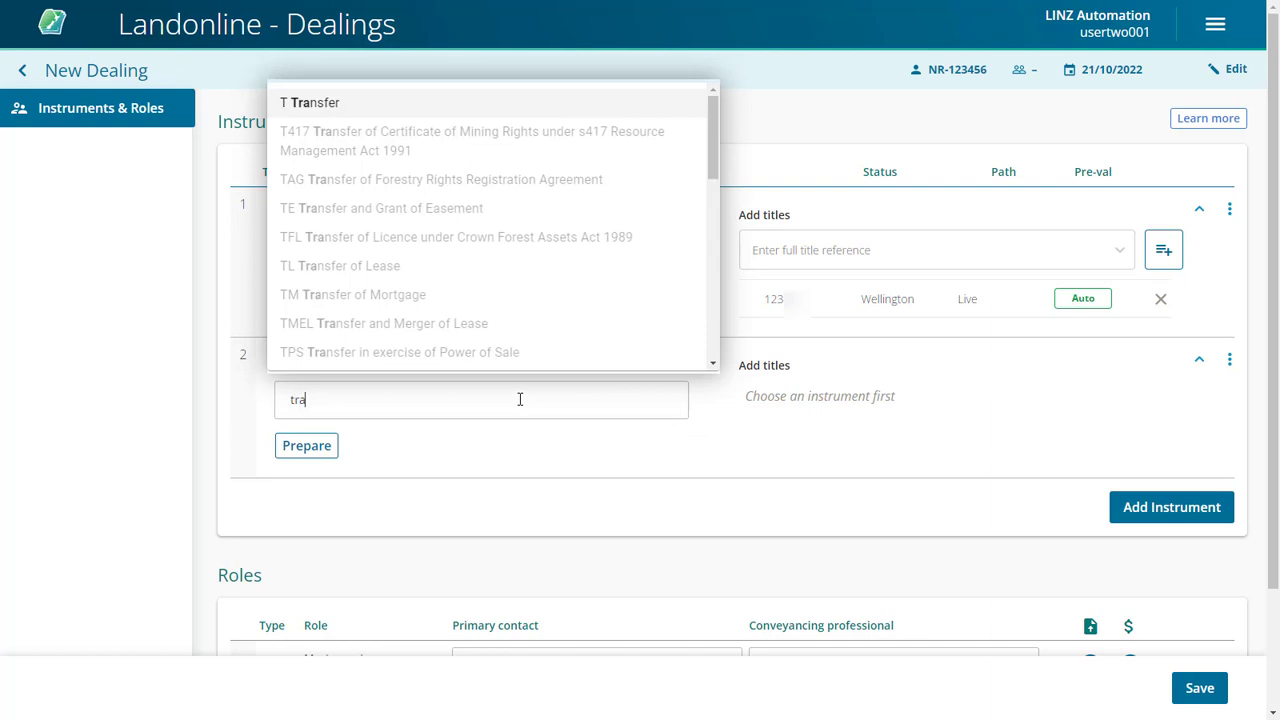
click(308, 102)
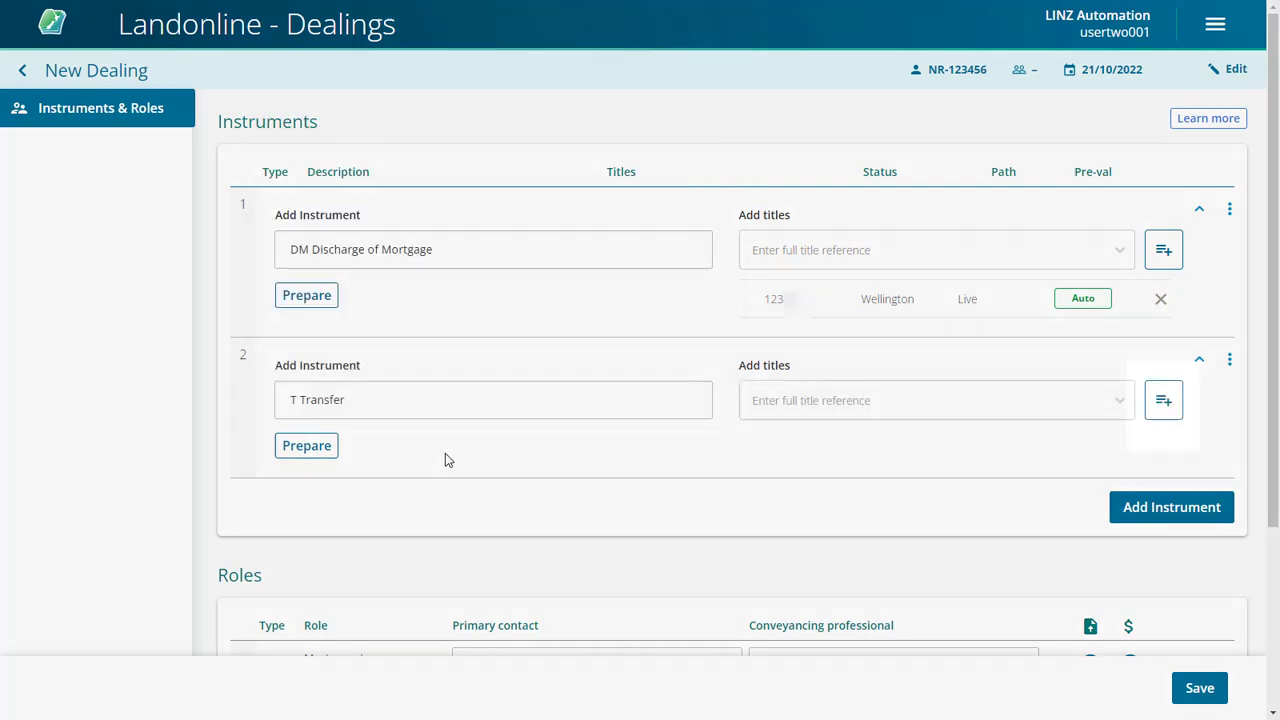
mouse_move(1164, 400)
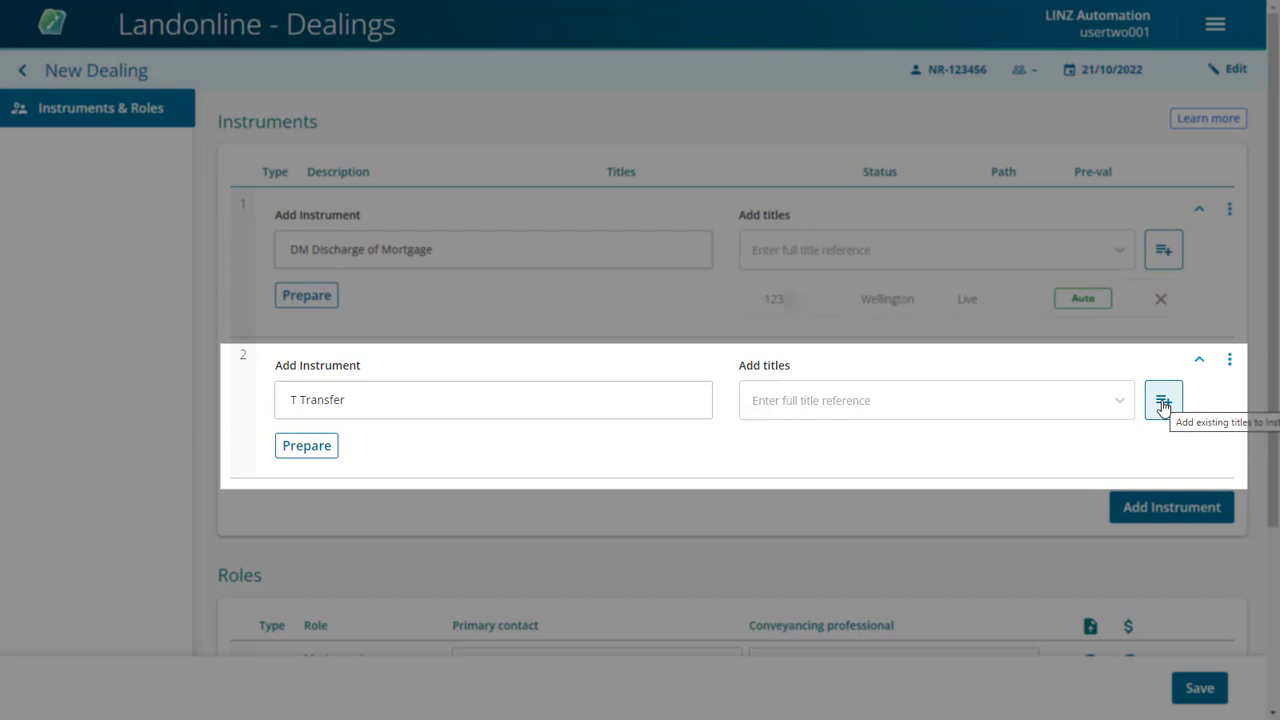
click(1164, 400)
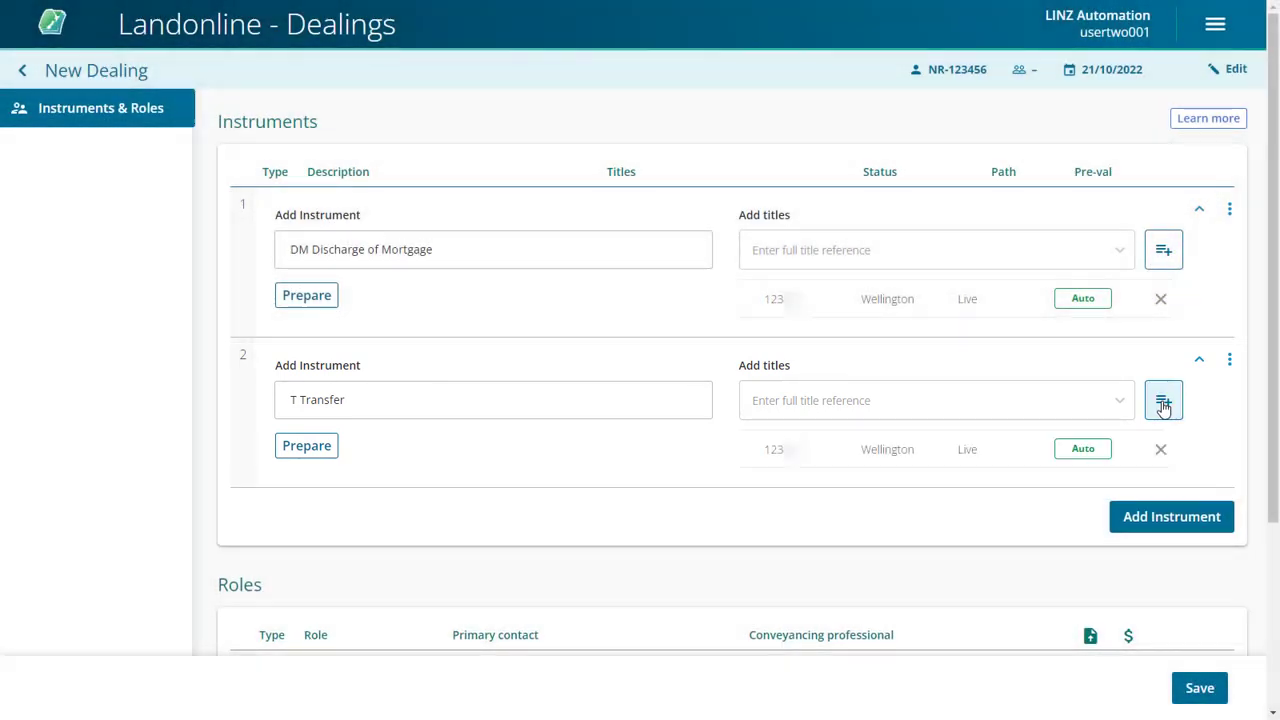
- Add instrument 3 as an M Mortgage carrying the same existing Wellington title
text(m)
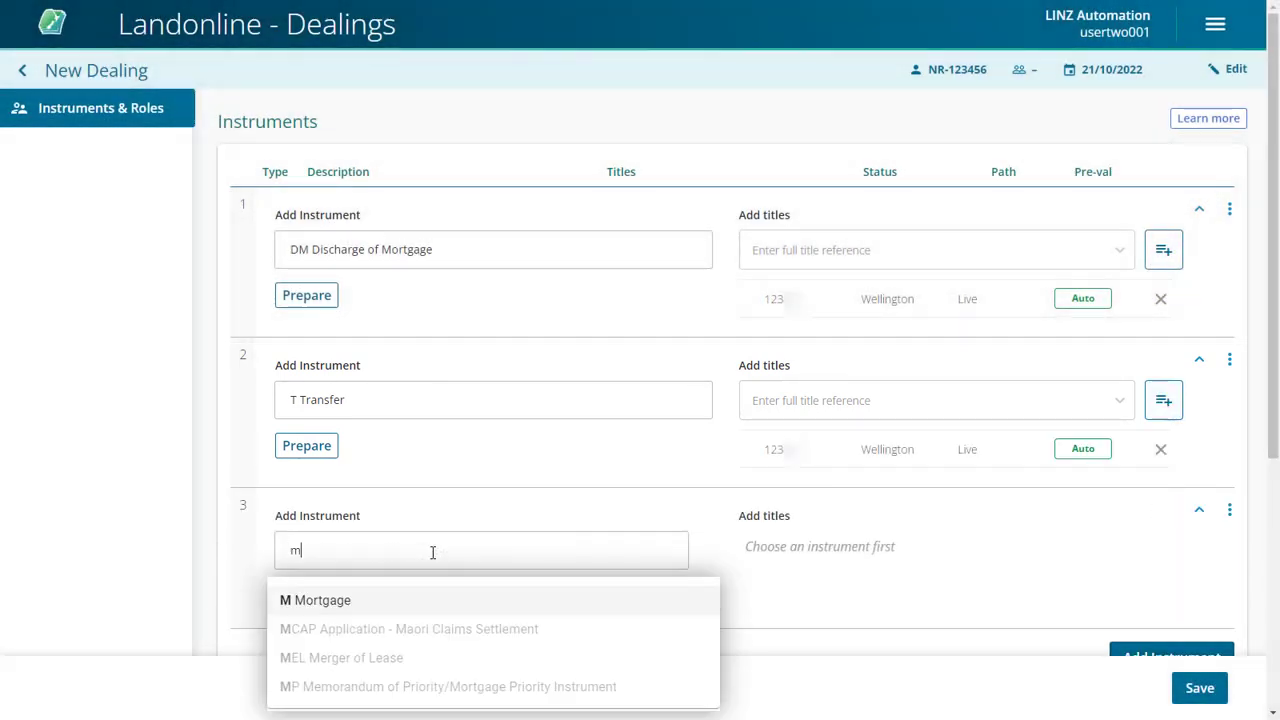
click(322, 600)
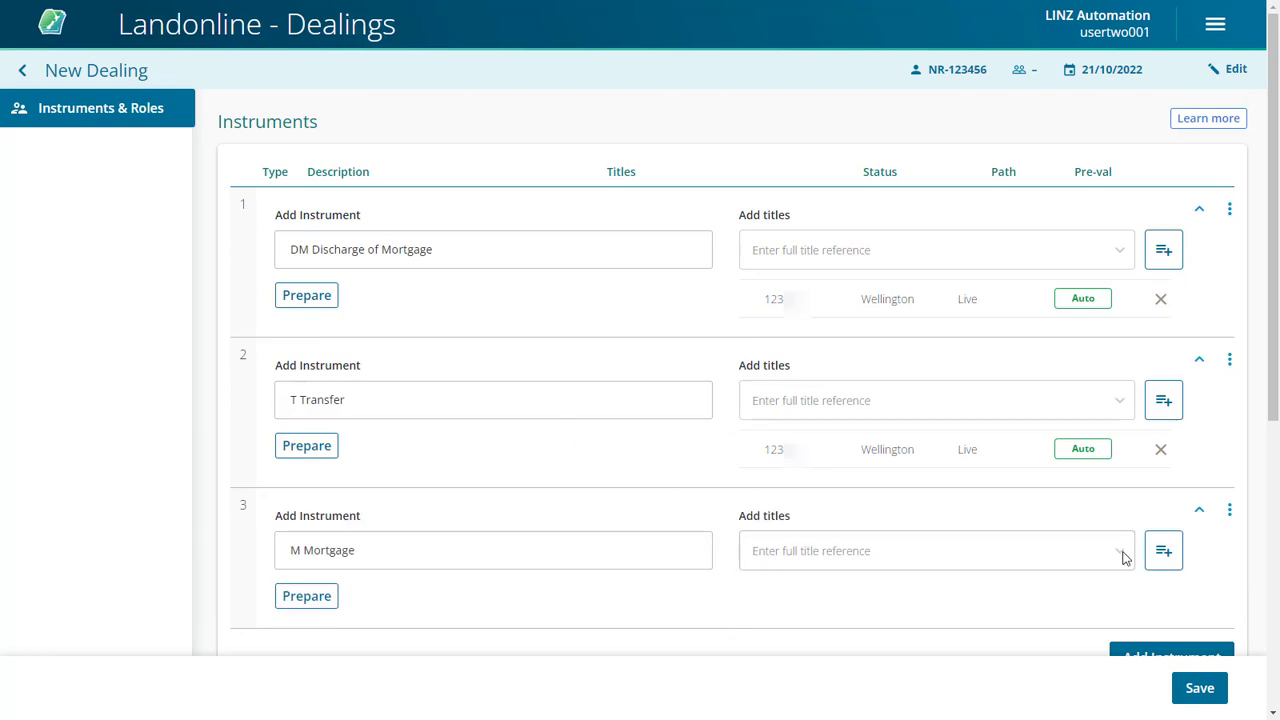
click(1164, 550)
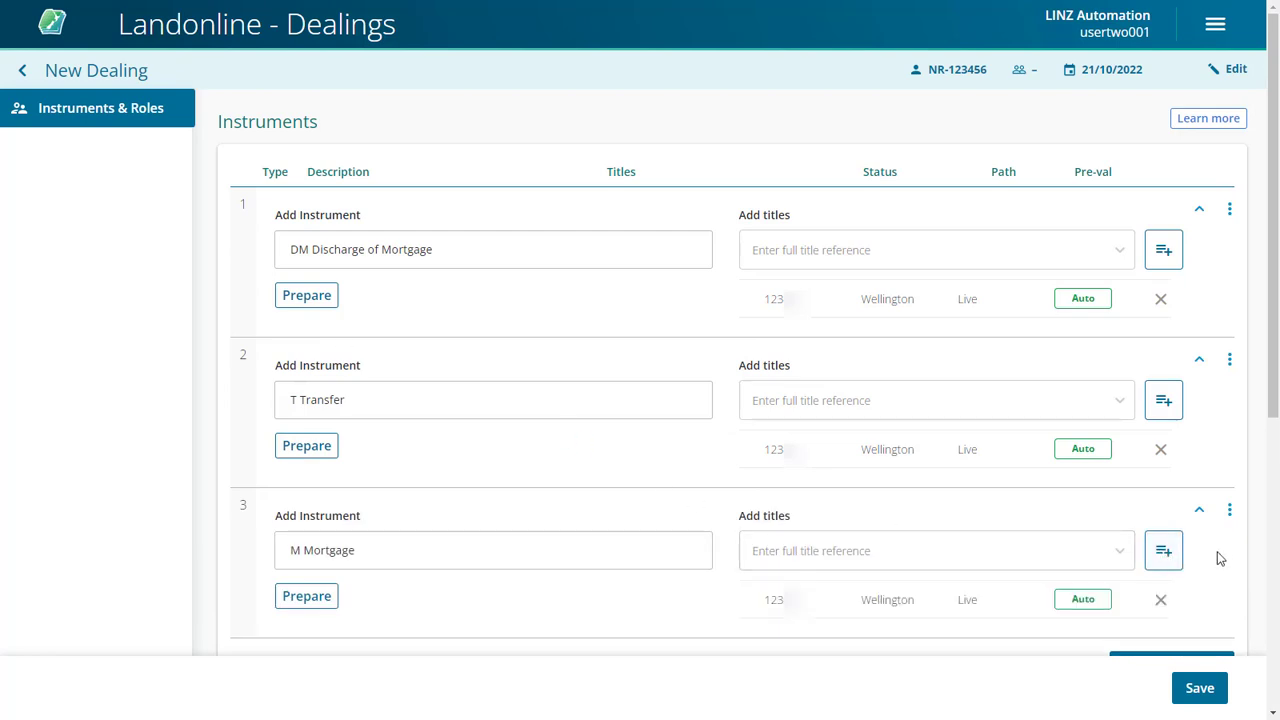
mouse_move(1260, 470)
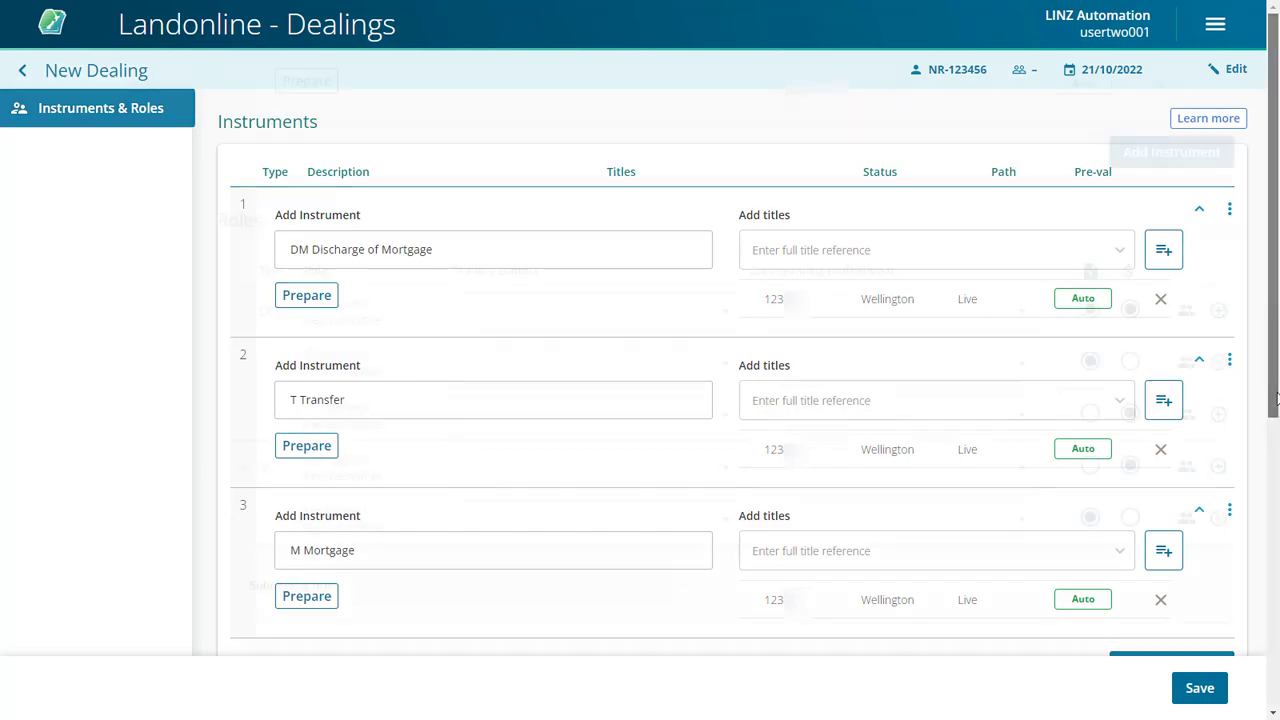
- Assign the Mortgagee's Representative primary contact by searching 'hea' in the Roles table
scroll(down, 3)
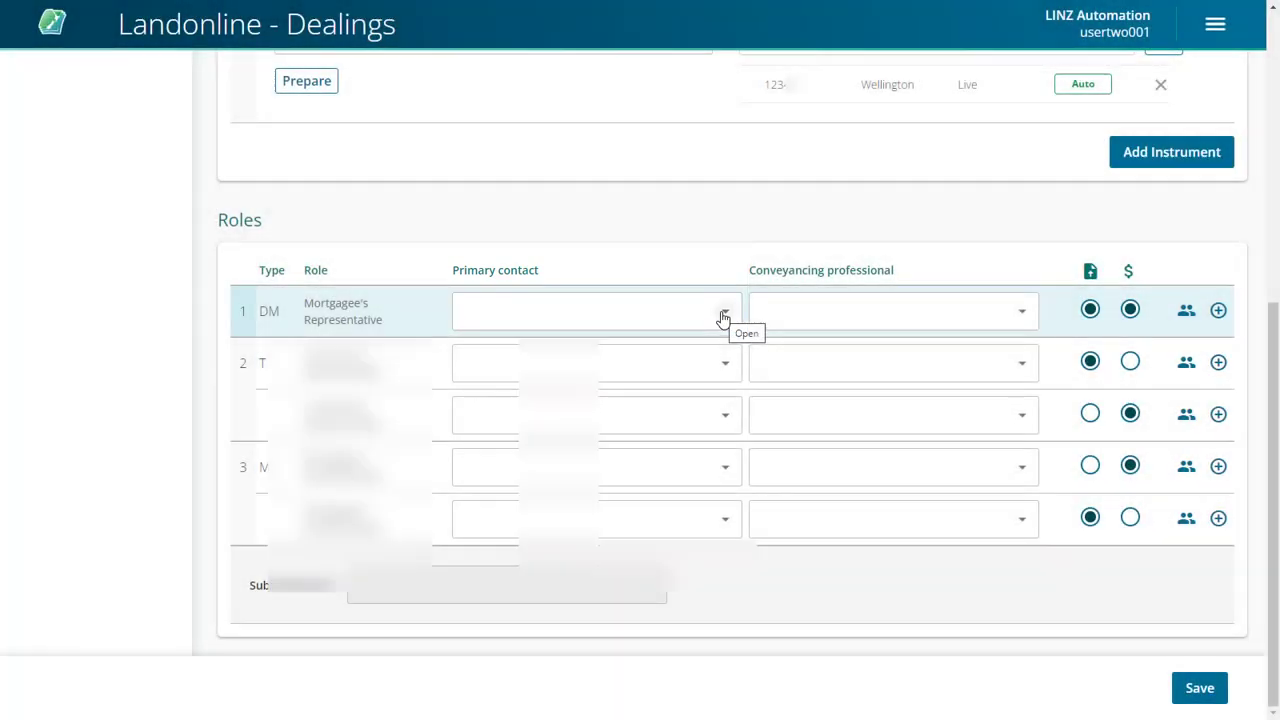
click(724, 310)
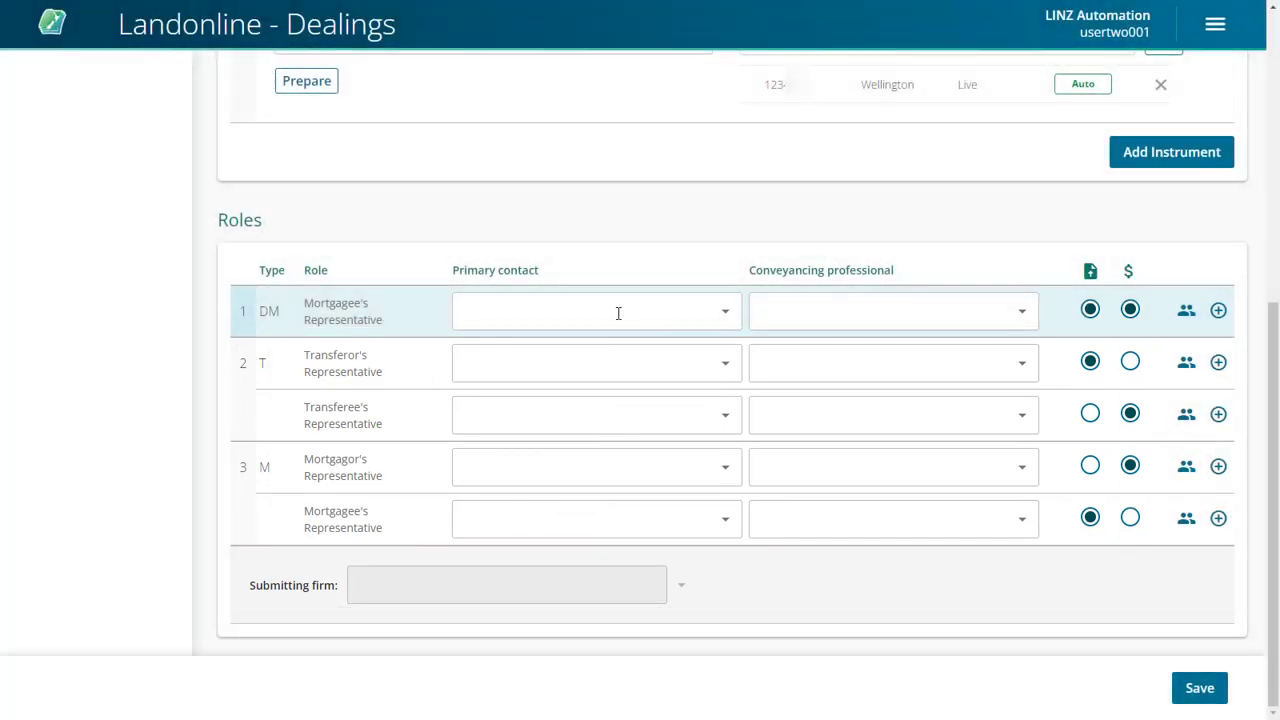
click(596, 312)
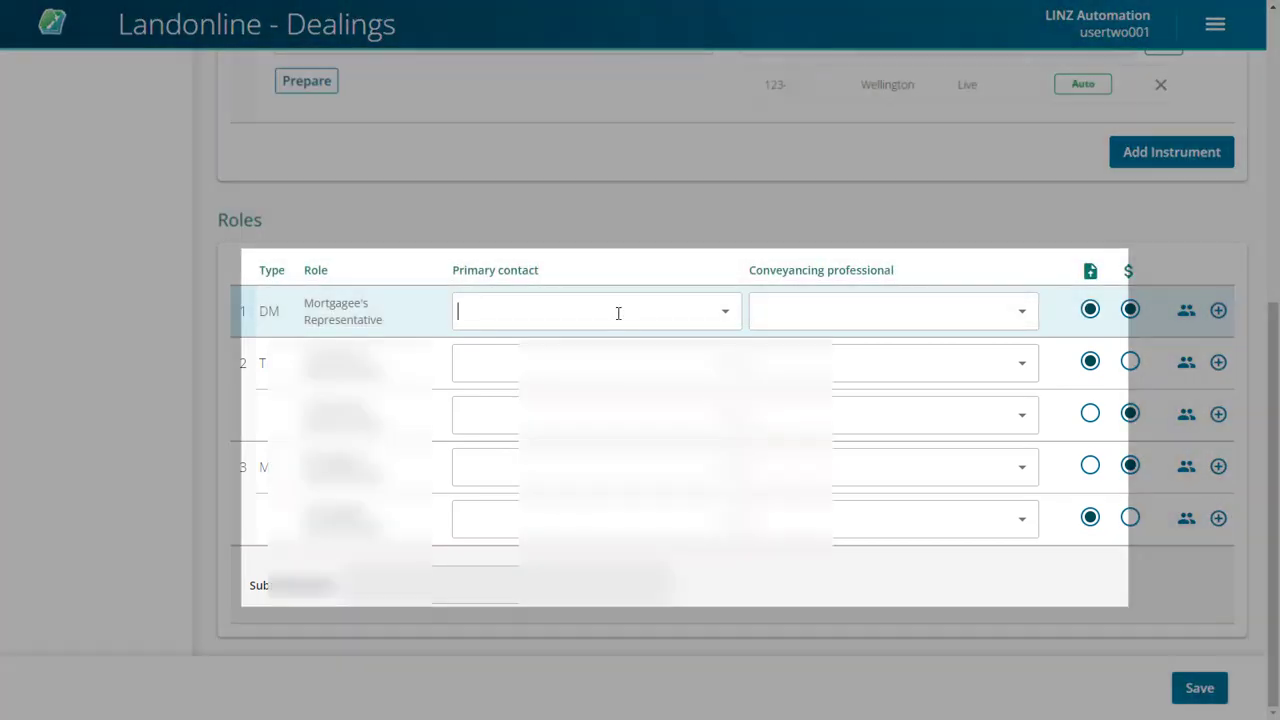
text(hea)
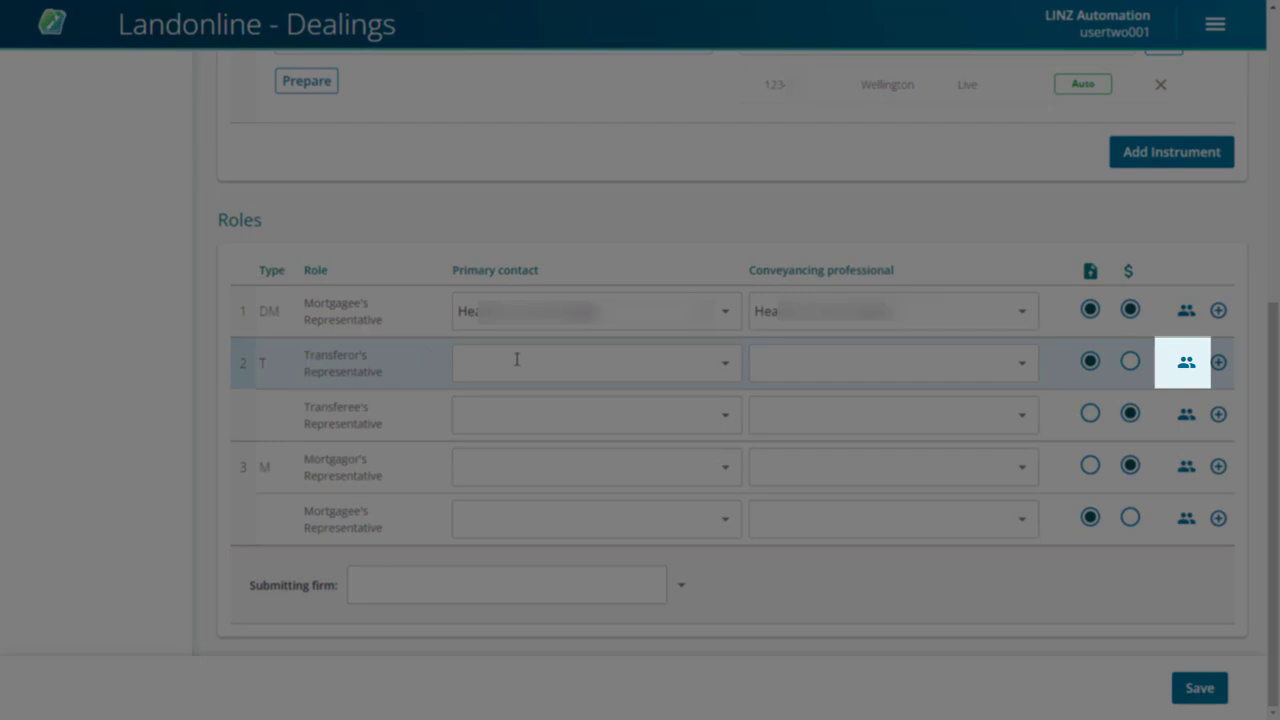
mouse_move(1186, 362)
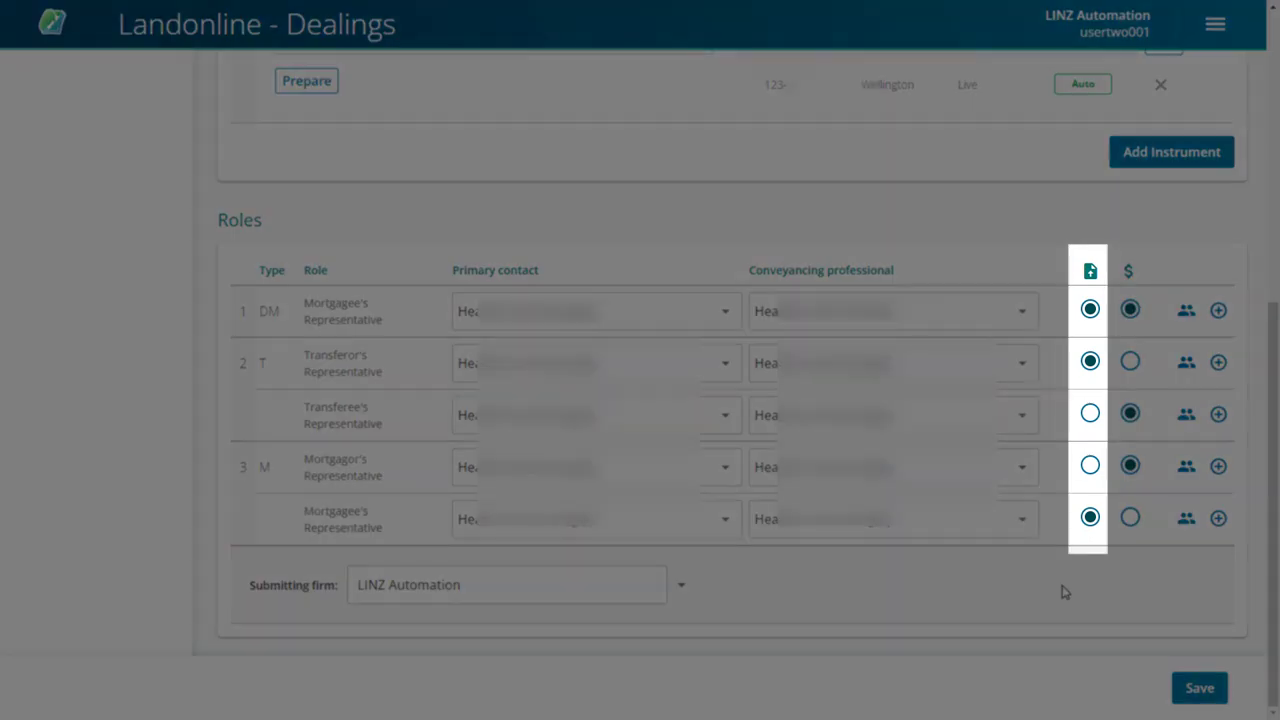
click(1128, 270)
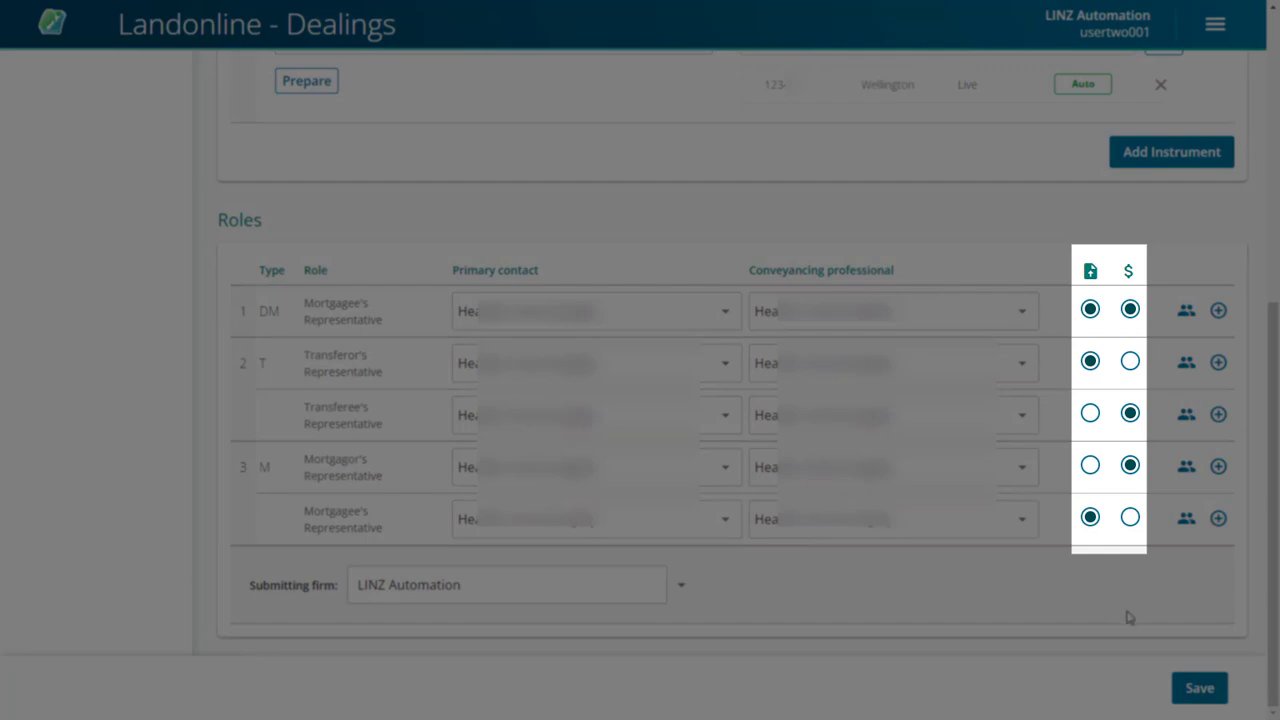
click(1090, 414)
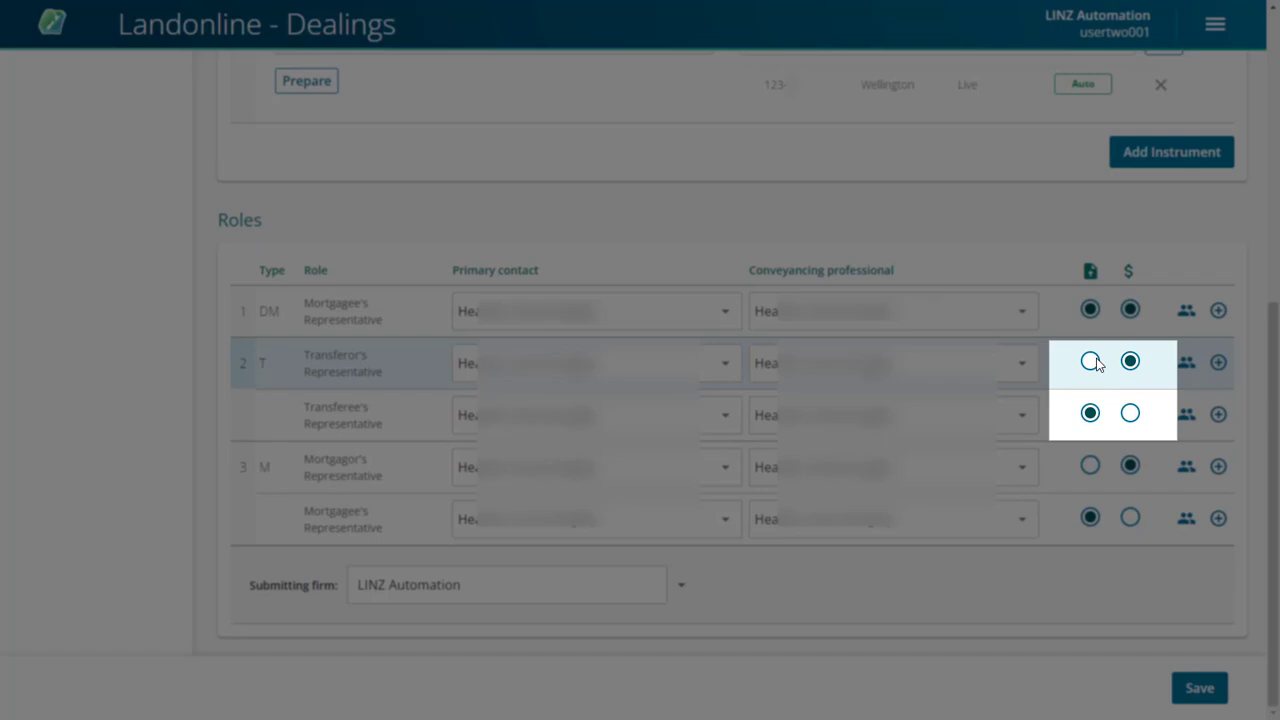
click(1090, 362)
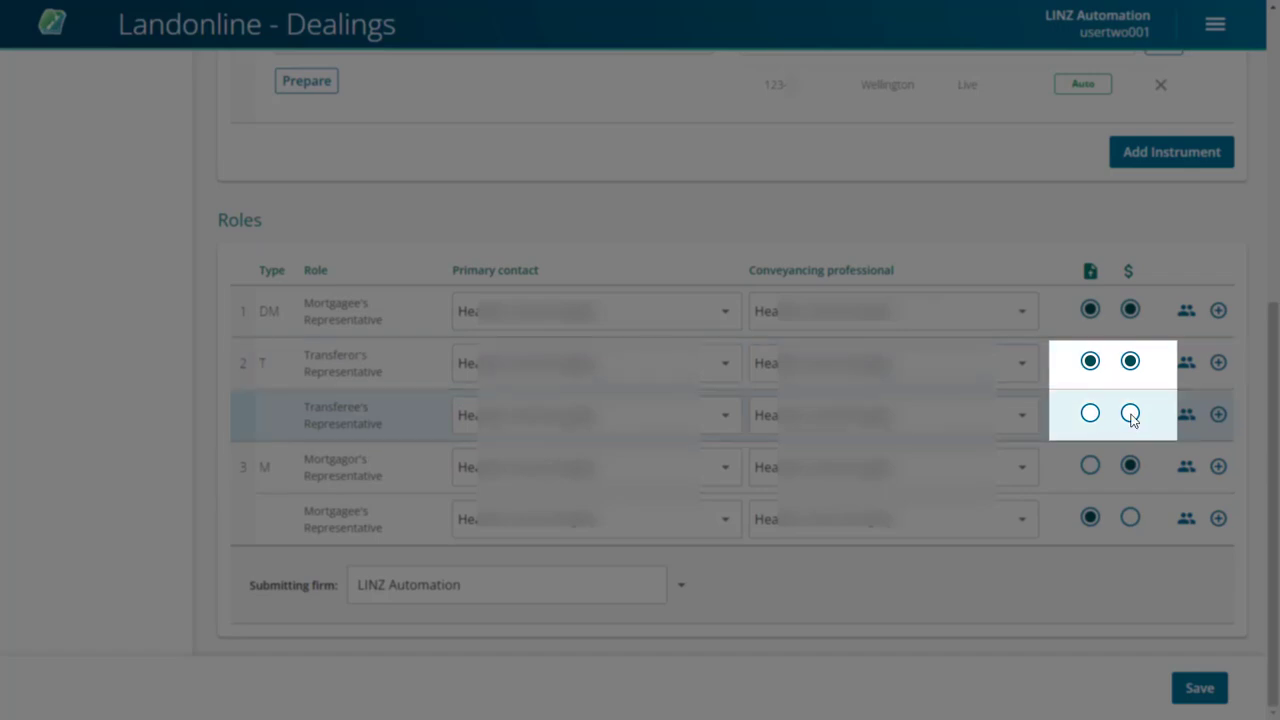
click(1128, 414)
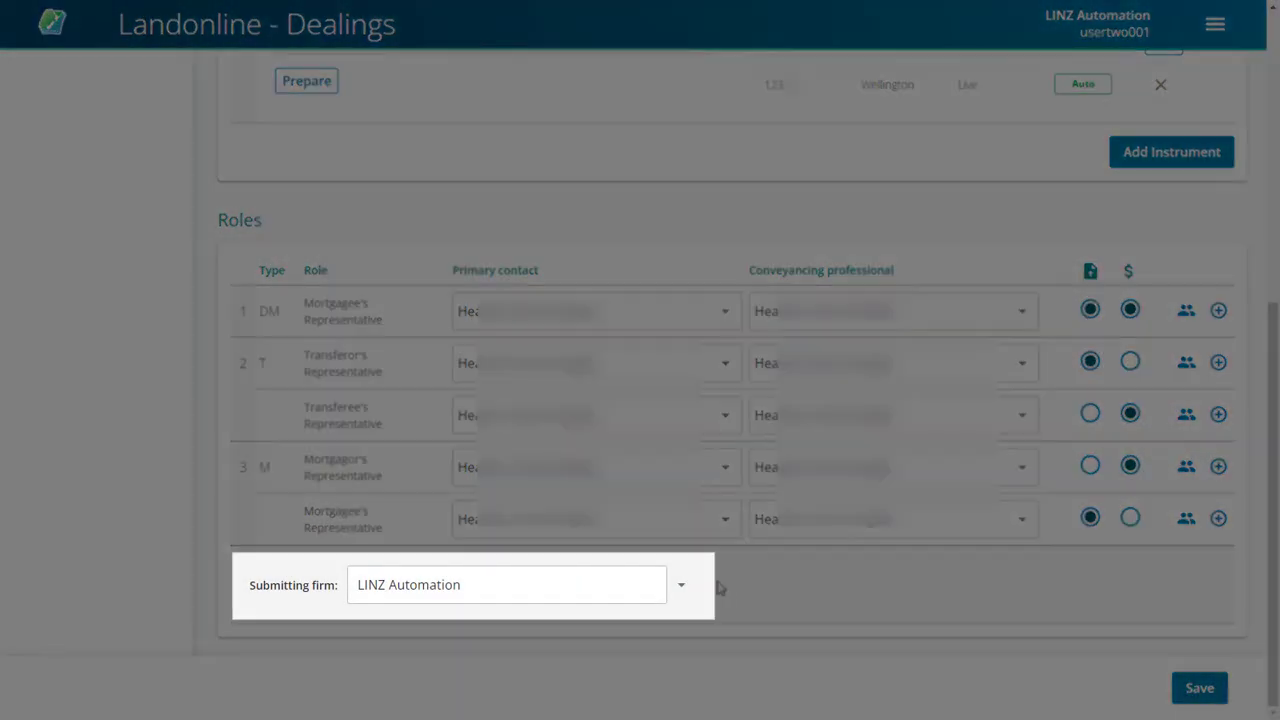
mouse_move(684, 584)
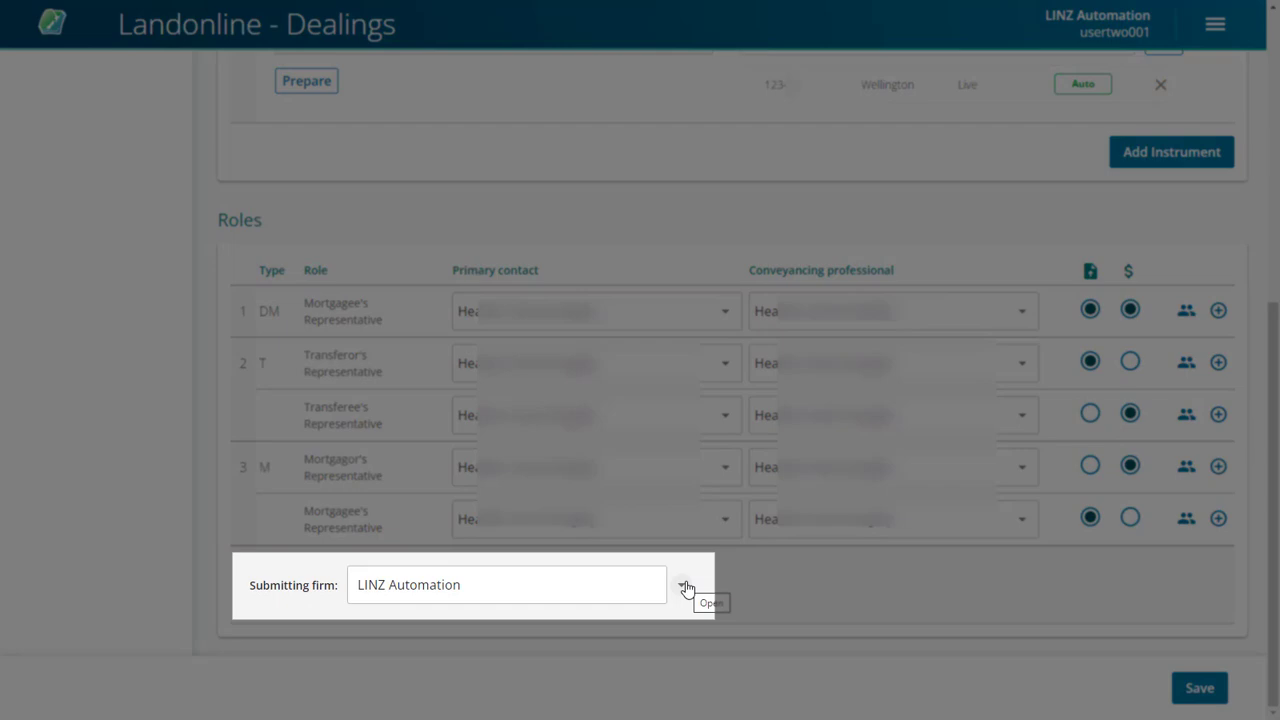
click(684, 584)
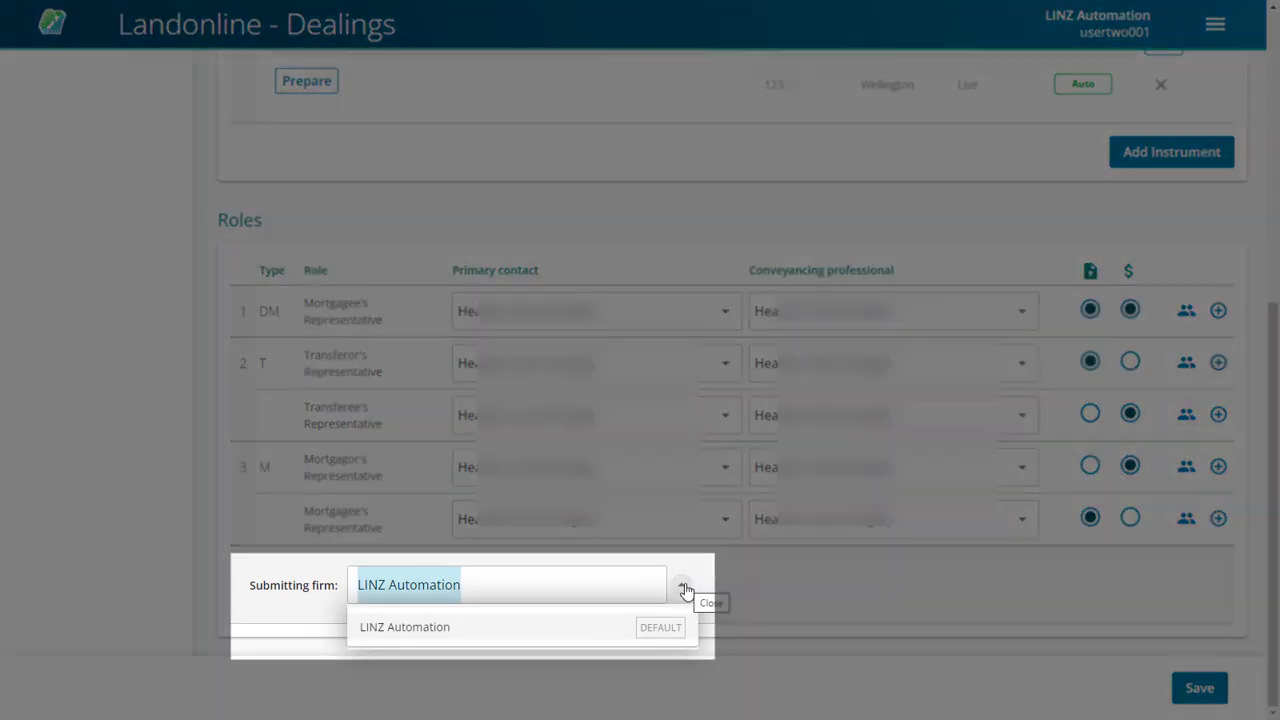
click(684, 588)
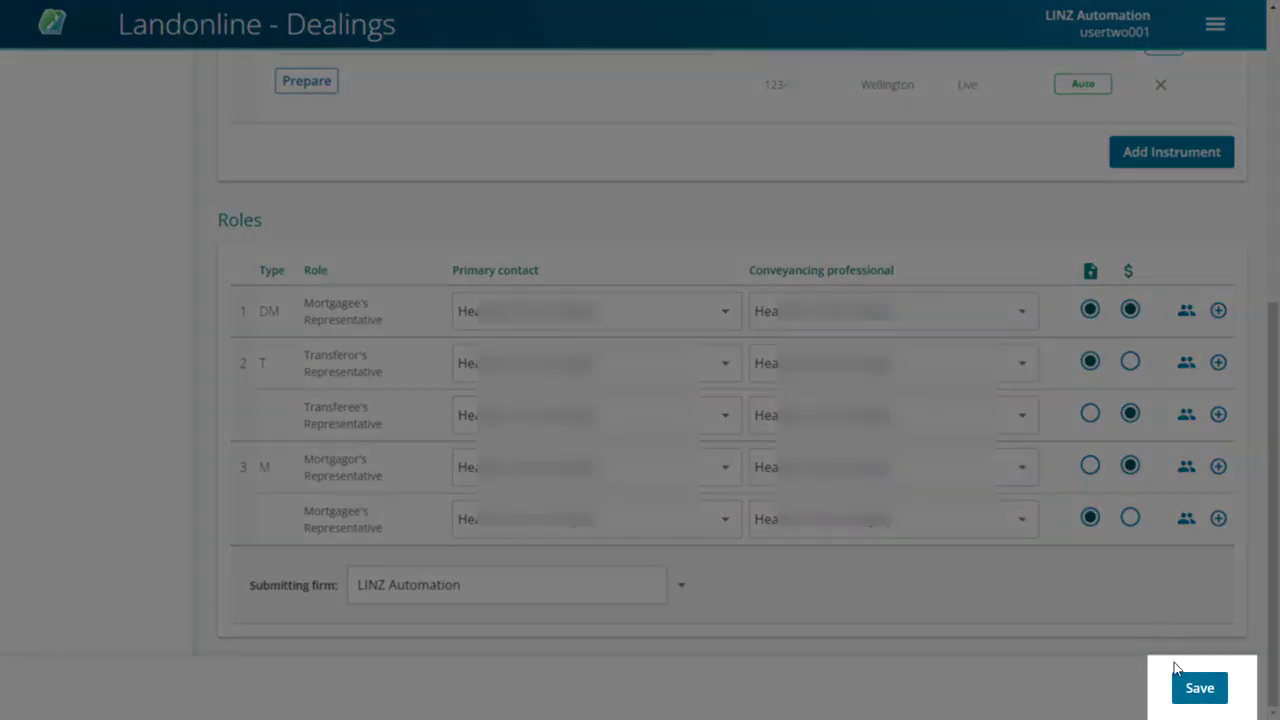
- Save the dealing, creating dealing 20008572 with its three draft instruments
click(1200, 688)
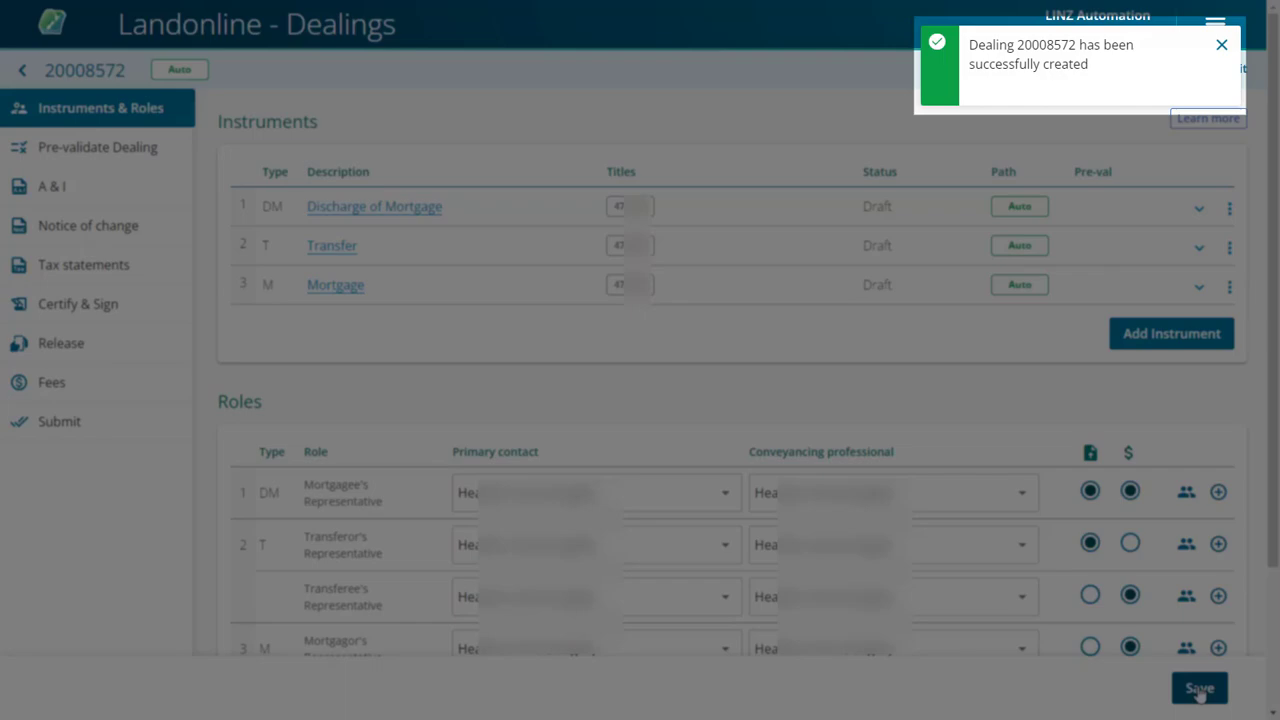
click(1200, 688)
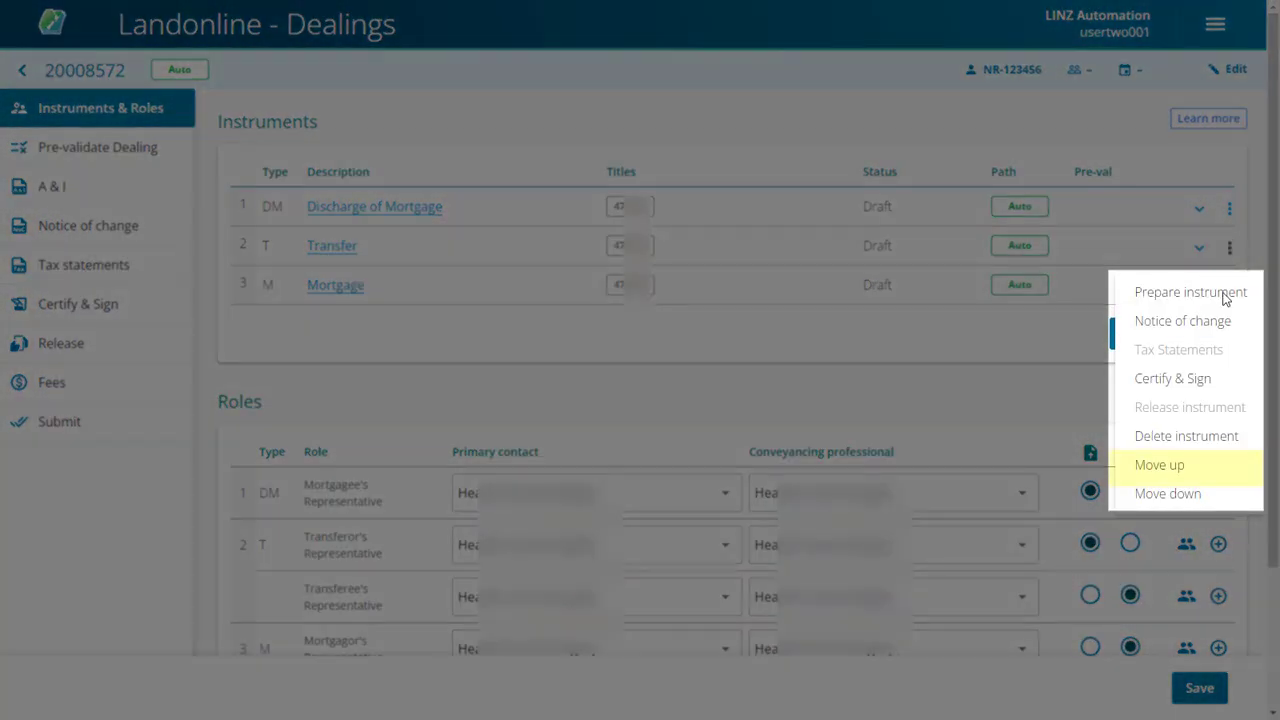
click(1160, 464)
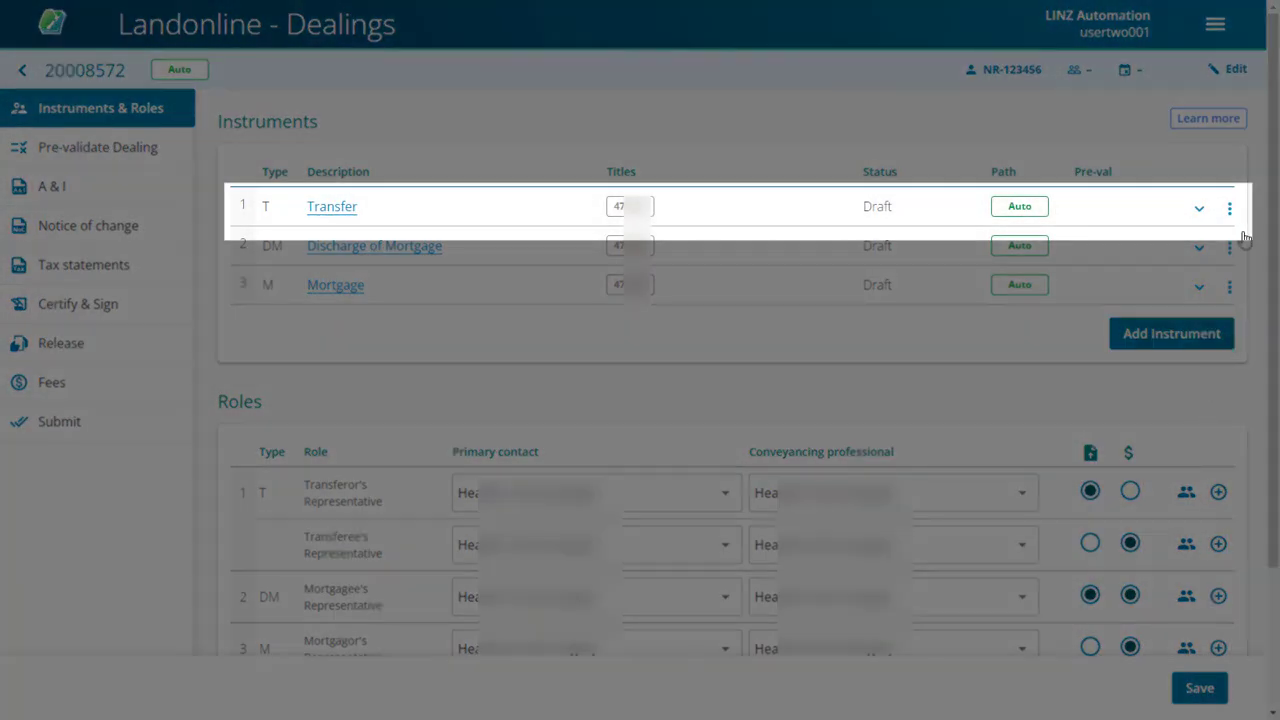
click(1228, 208)
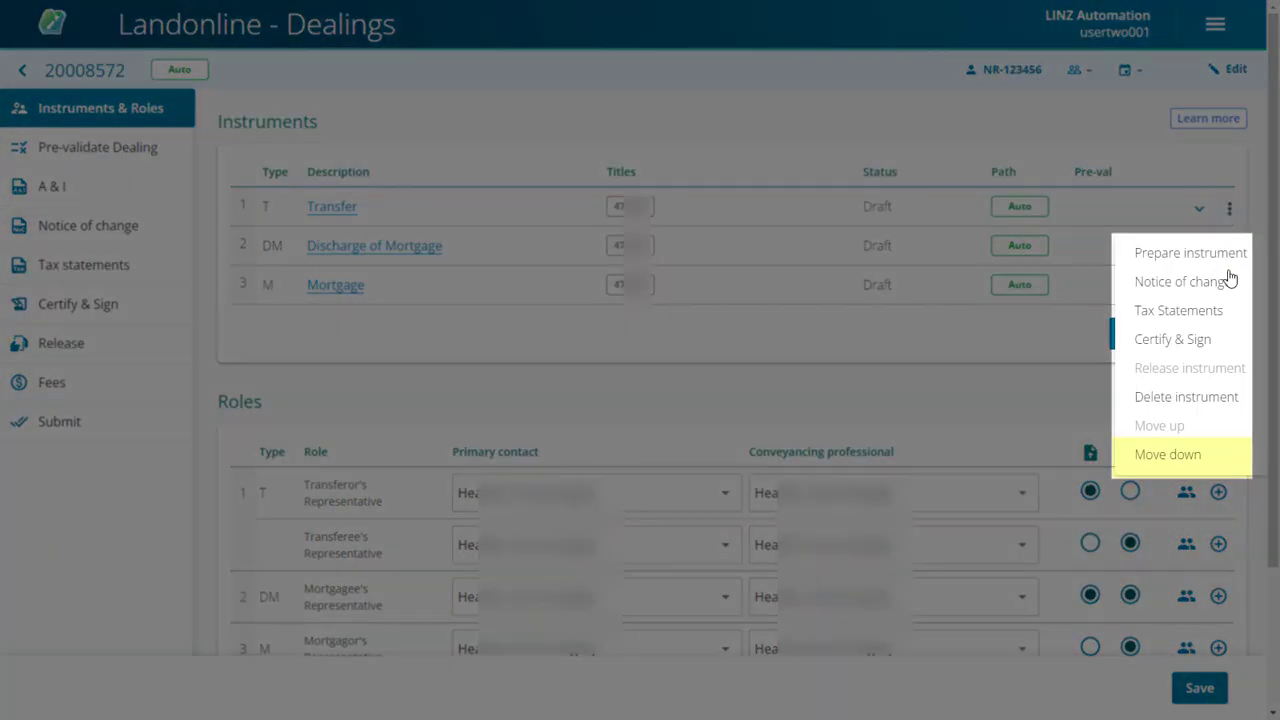
click(1168, 454)
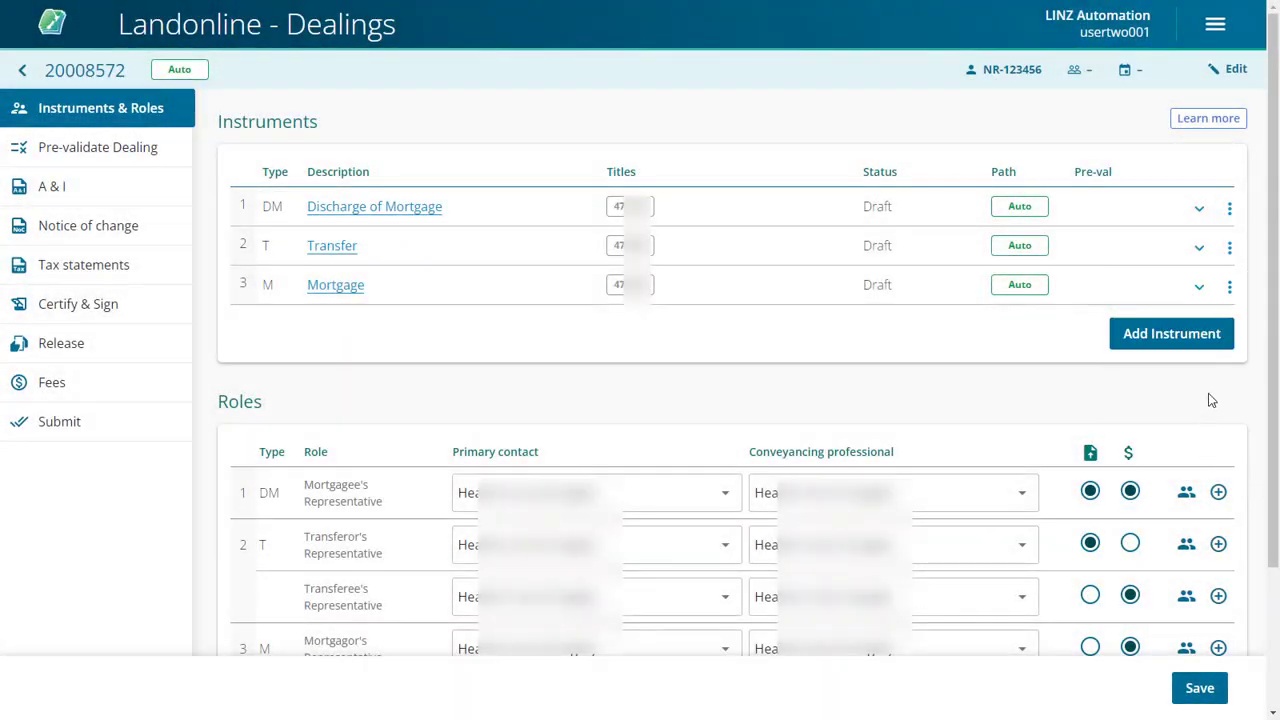